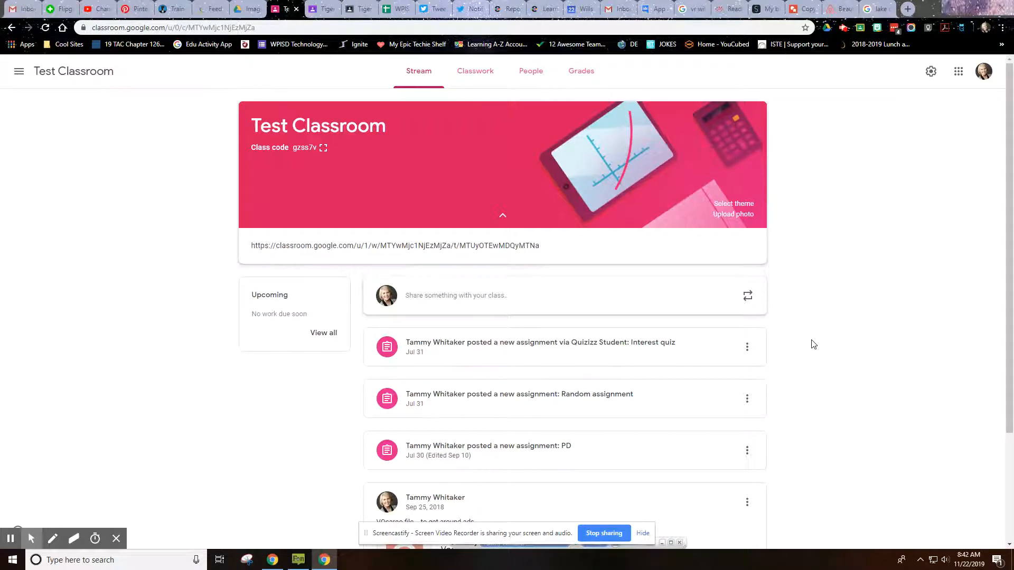
{"action": "mouse_move", "coordinate": [578, 170]}
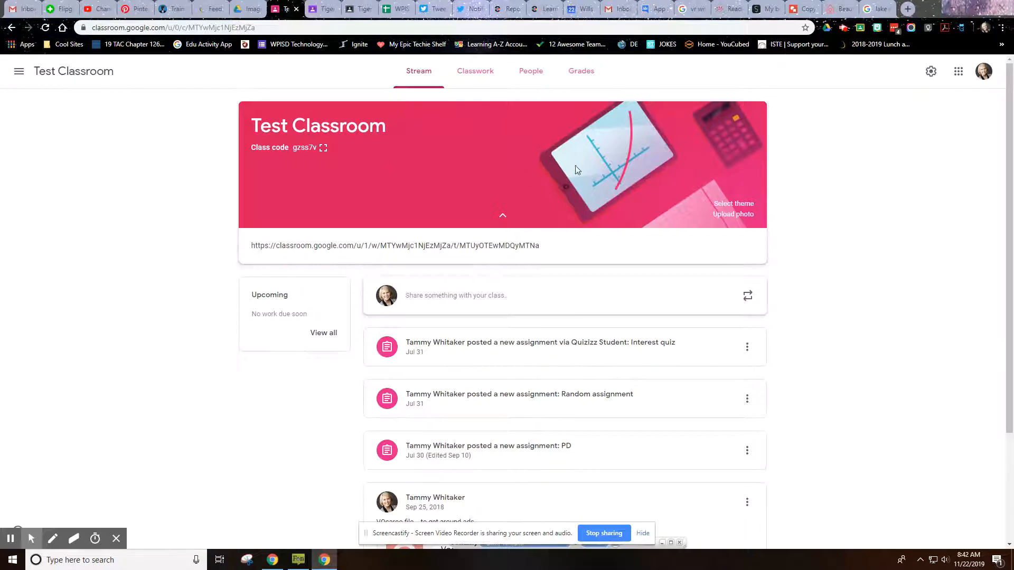
{"action": "mouse_move", "coordinate": [570, 159]}
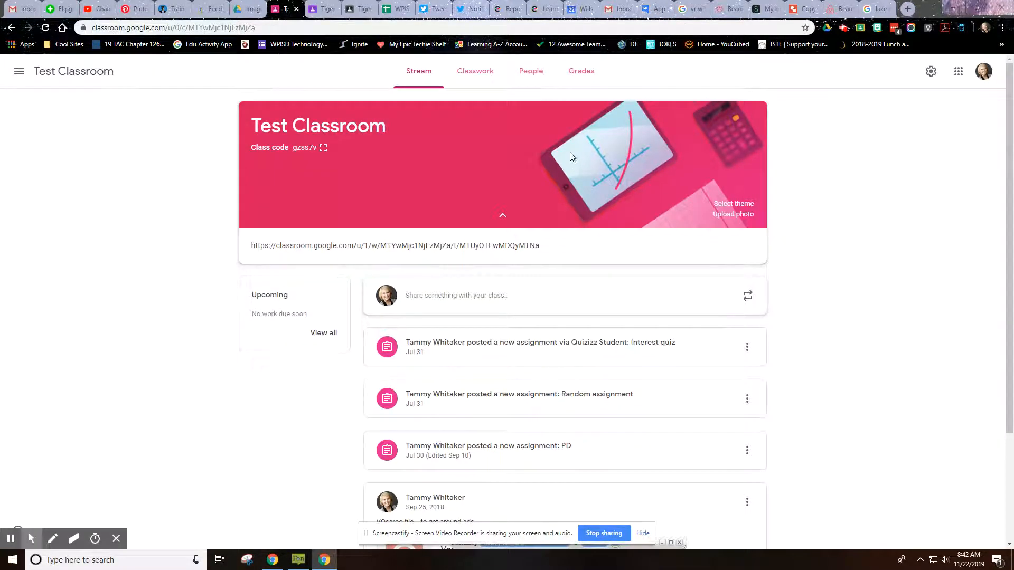
{"action": "mouse_move", "coordinate": [734, 203]}
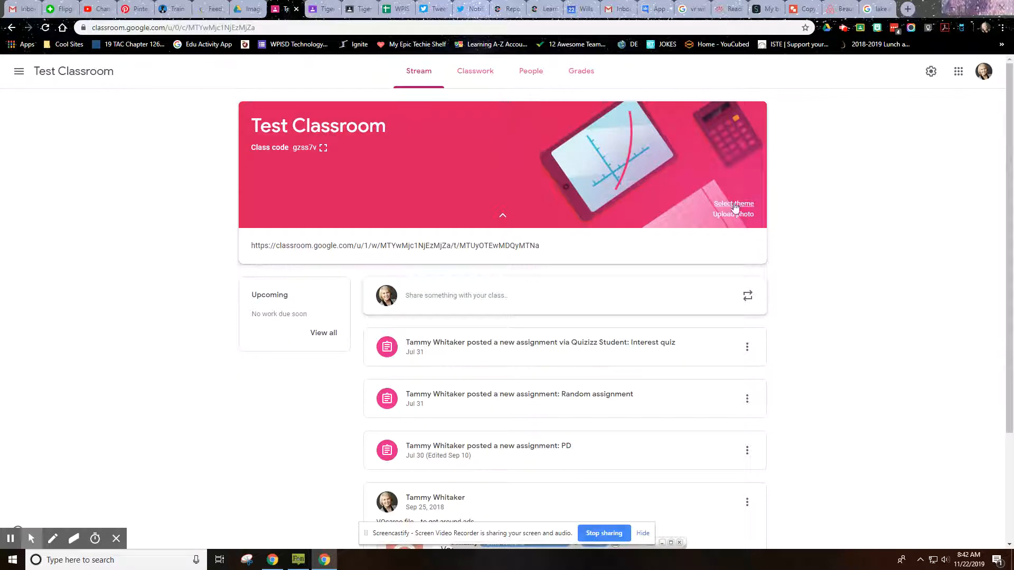
- Start a new Google Drawings file from the Images Resources folder in Drive
{"action": "left_click", "coordinate": [733, 203]}
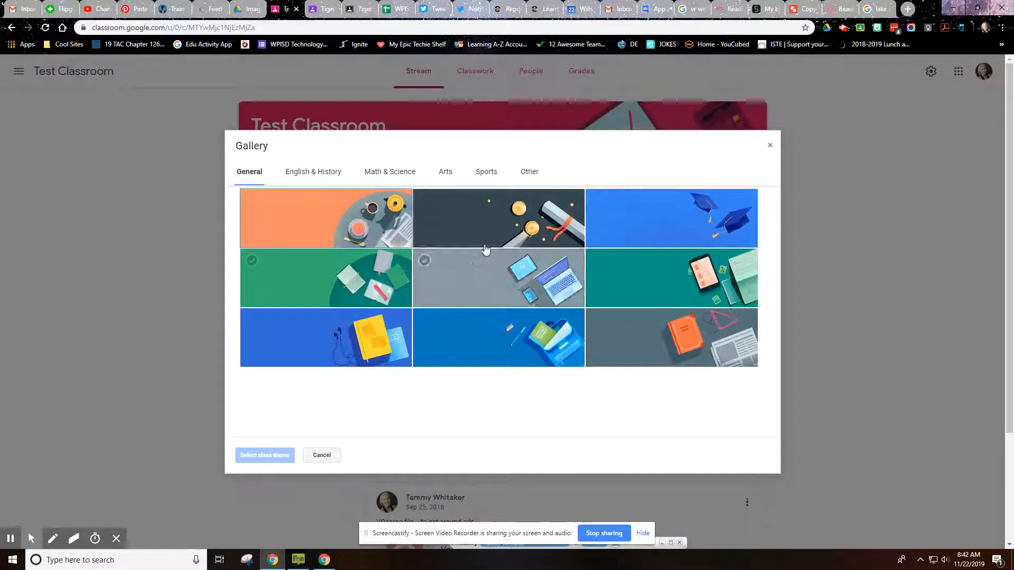
{"action": "mouse_move", "coordinate": [478, 291]}
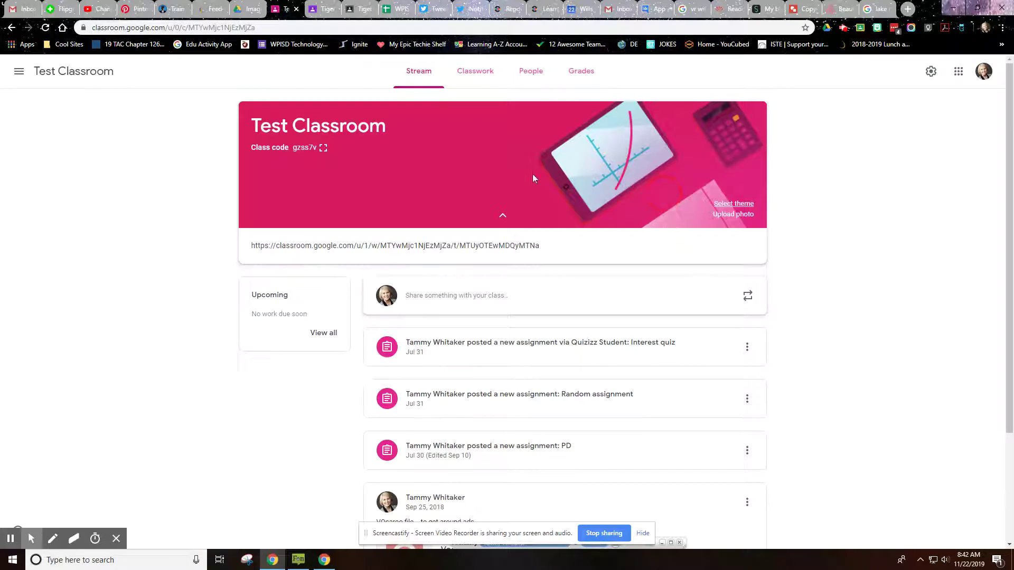
{"action": "mouse_move", "coordinate": [568, 178]}
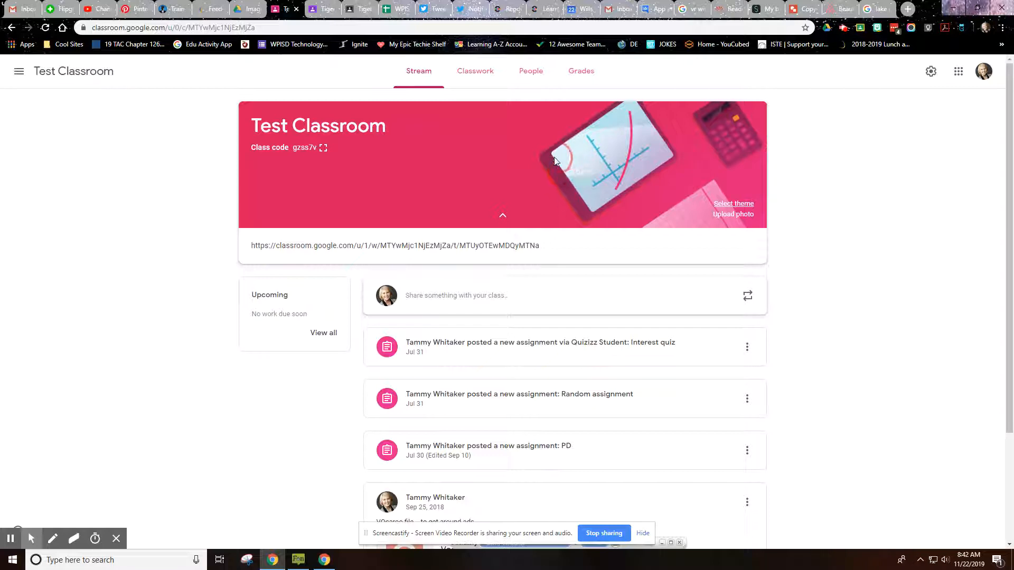
{"action": "mouse_move", "coordinate": [566, 170]}
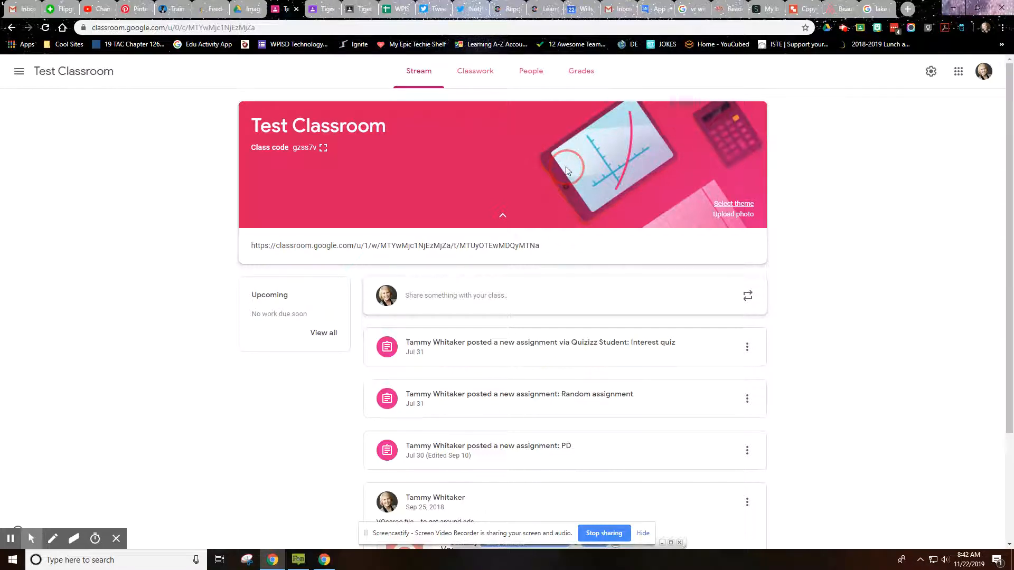
{"action": "mouse_move", "coordinate": [599, 173]}
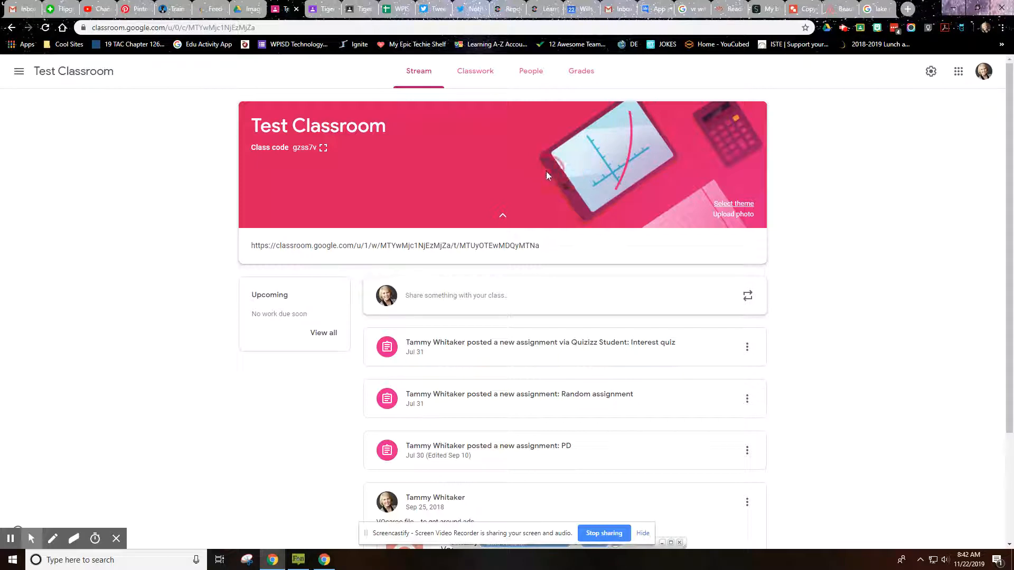
{"action": "left_click", "coordinate": [245, 8]}
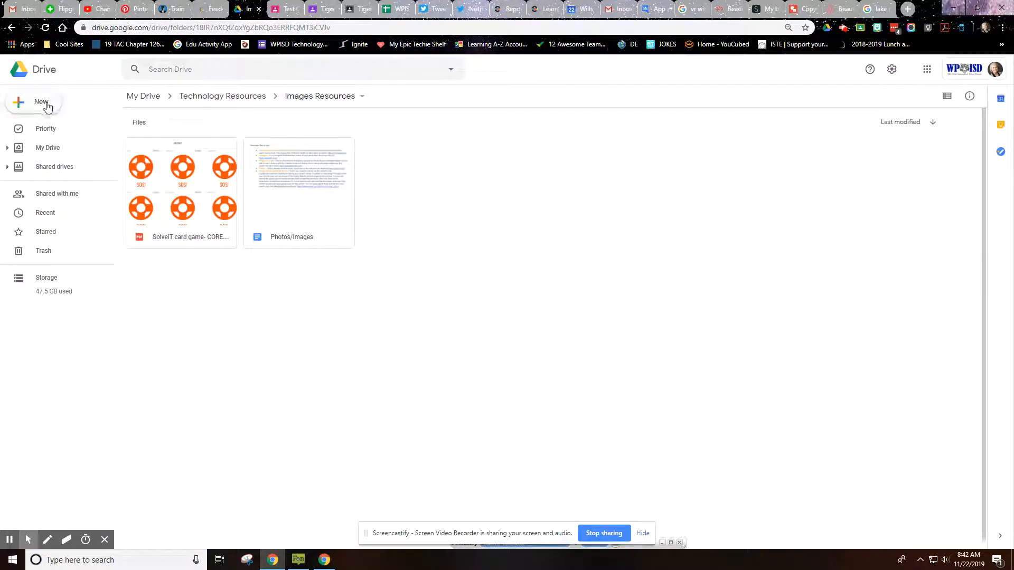
{"action": "left_click", "coordinate": [34, 103]}
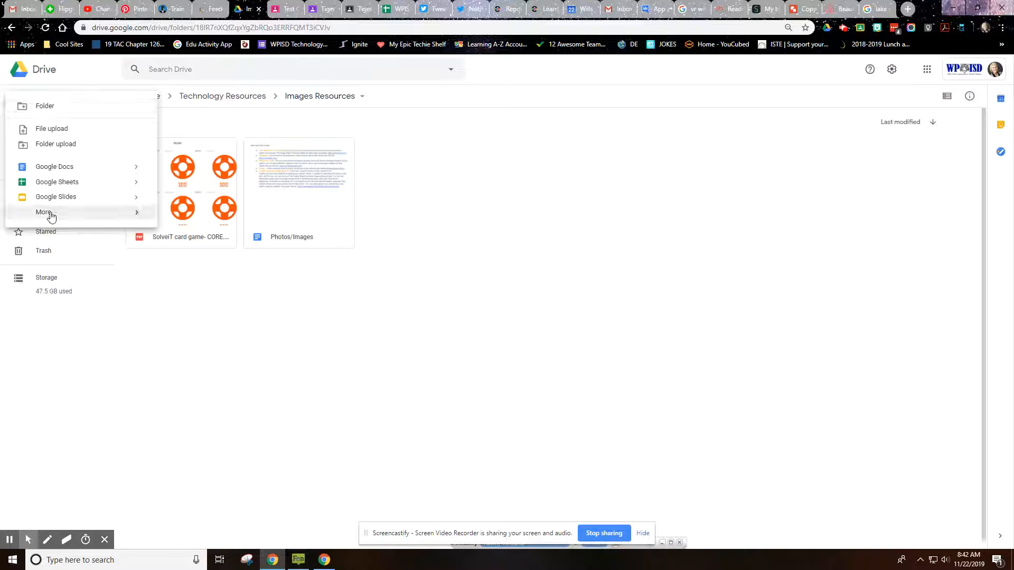
{"action": "left_click", "coordinate": [43, 212]}
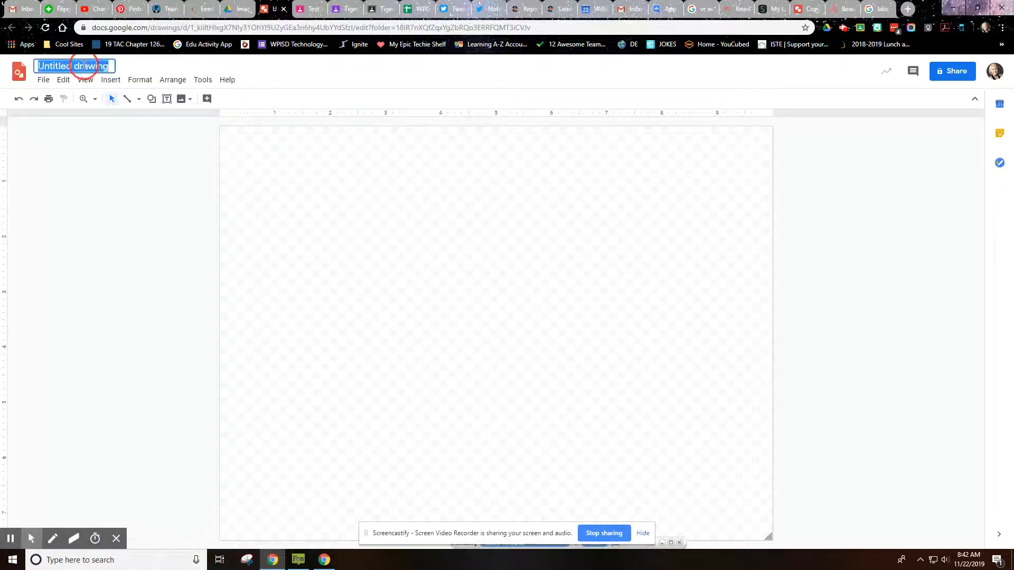
- Title the drawing 'GC Header', briefly checking the Classroom tab before returning
{"action": "type", "text": "GC"}
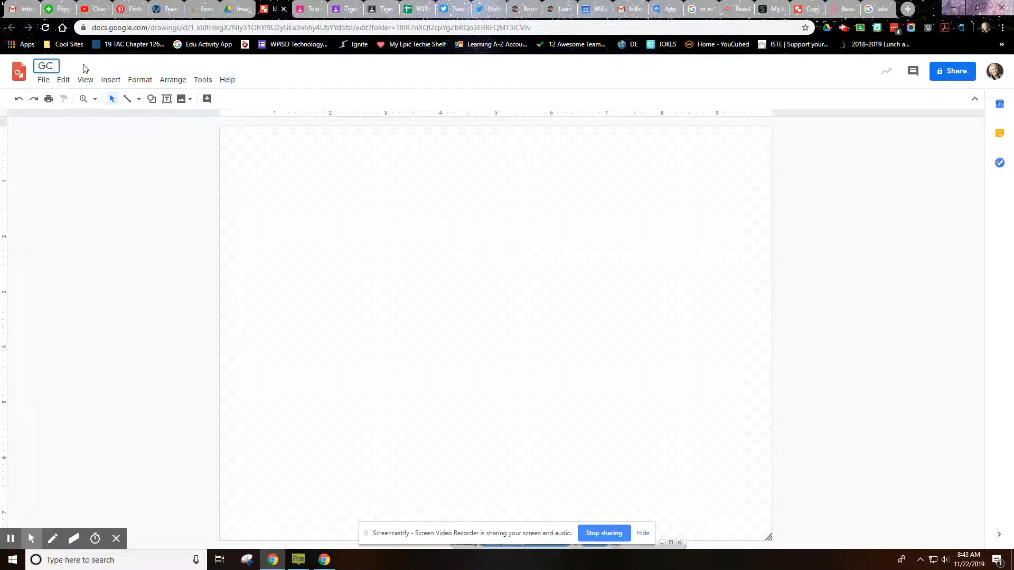
{"action": "type", "text": "Header"}
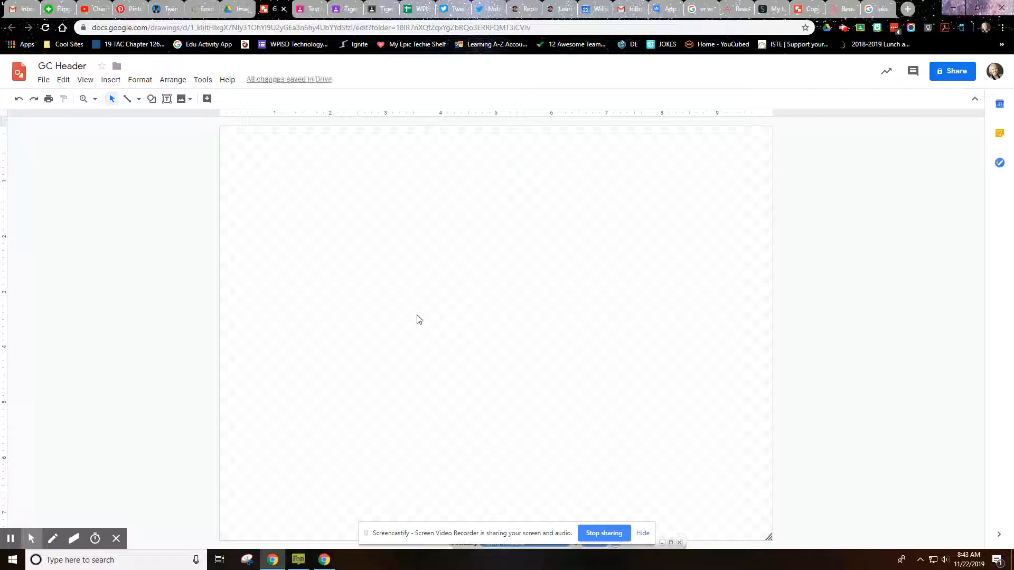
{"action": "mouse_move", "coordinate": [629, 310]}
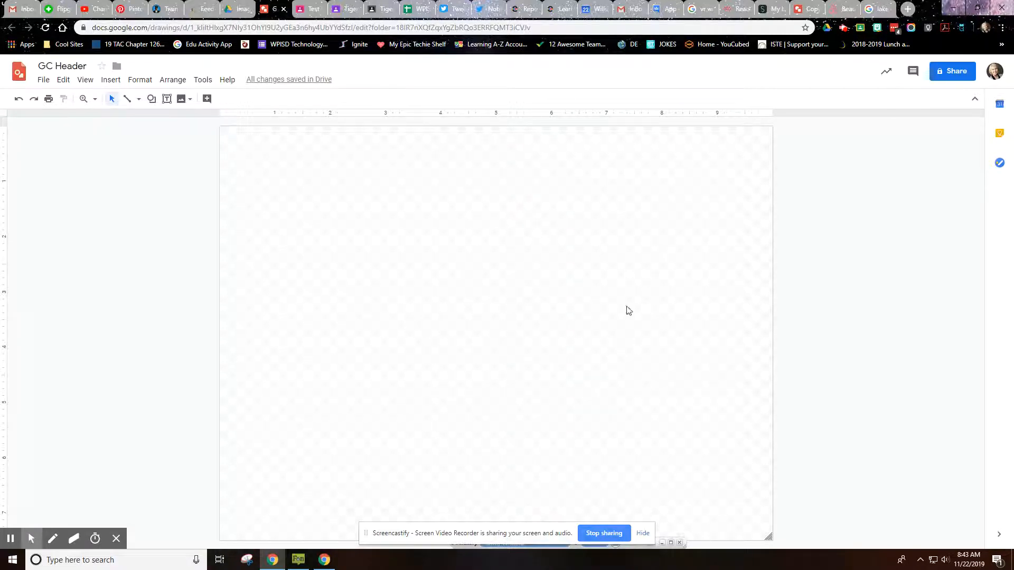
{"action": "mouse_move", "coordinate": [381, 239]}
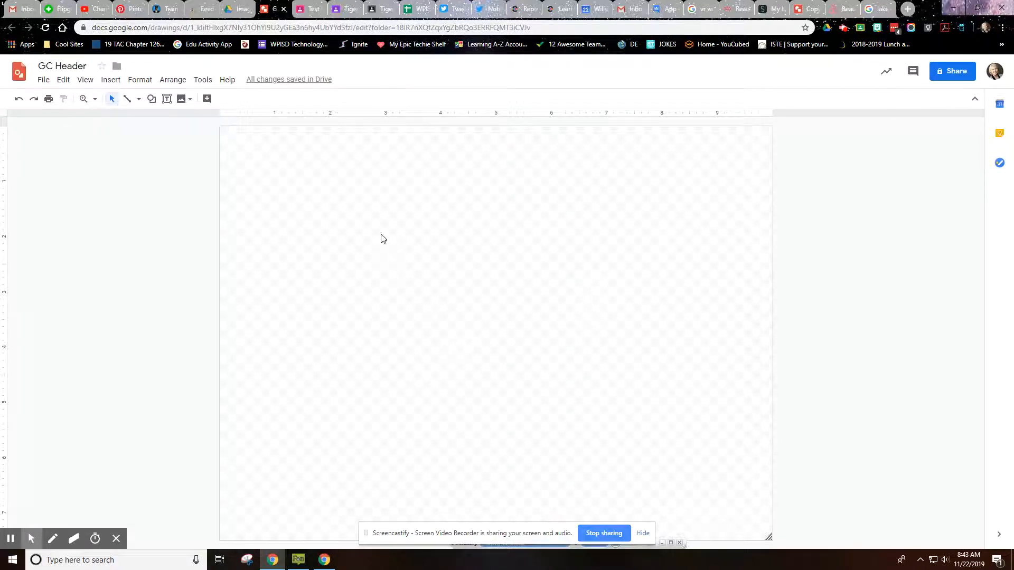
{"action": "left_click", "coordinate": [309, 9]}
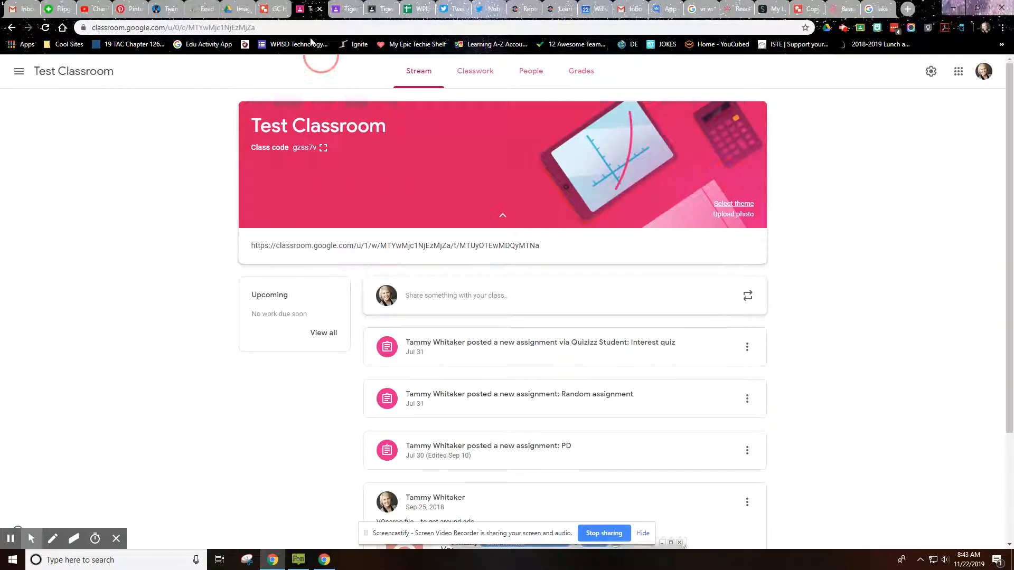
{"action": "left_click", "coordinate": [274, 9]}
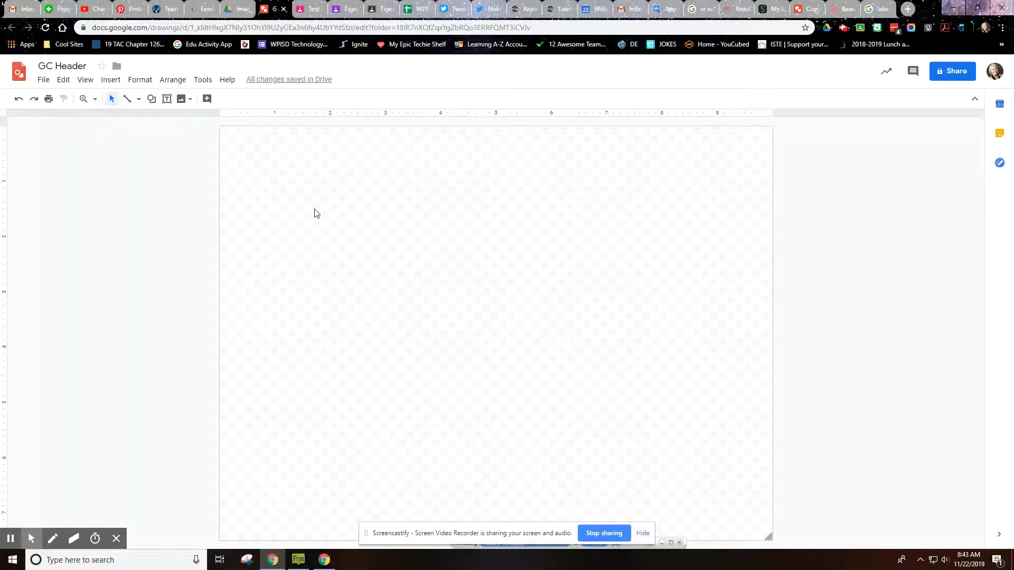
{"action": "left_click", "coordinate": [43, 78]}
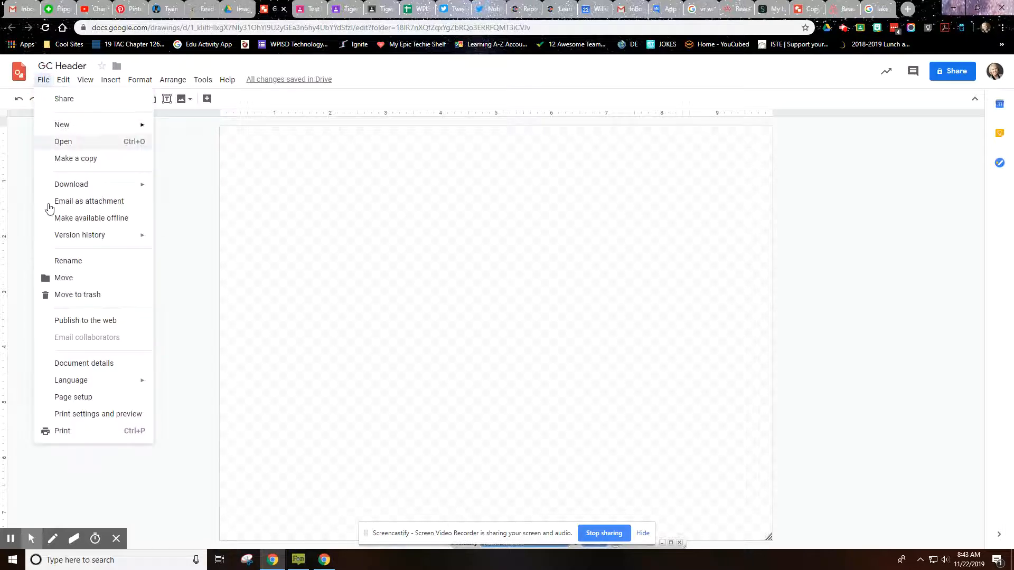
- Set a custom page size of 1600 x 400 pixels in Page setup
{"action": "left_click", "coordinate": [73, 397]}
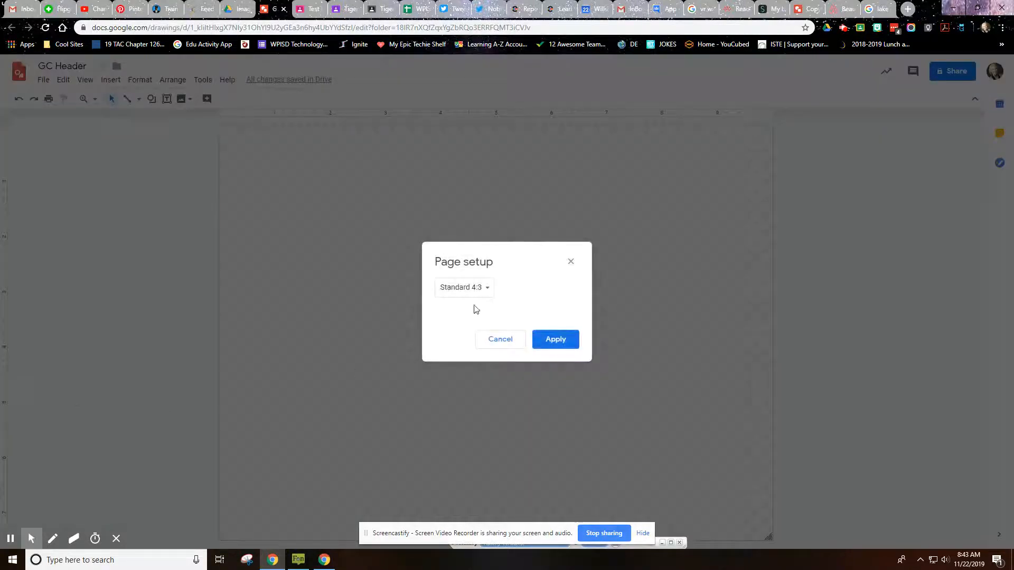
{"action": "left_click", "coordinate": [463, 287]}
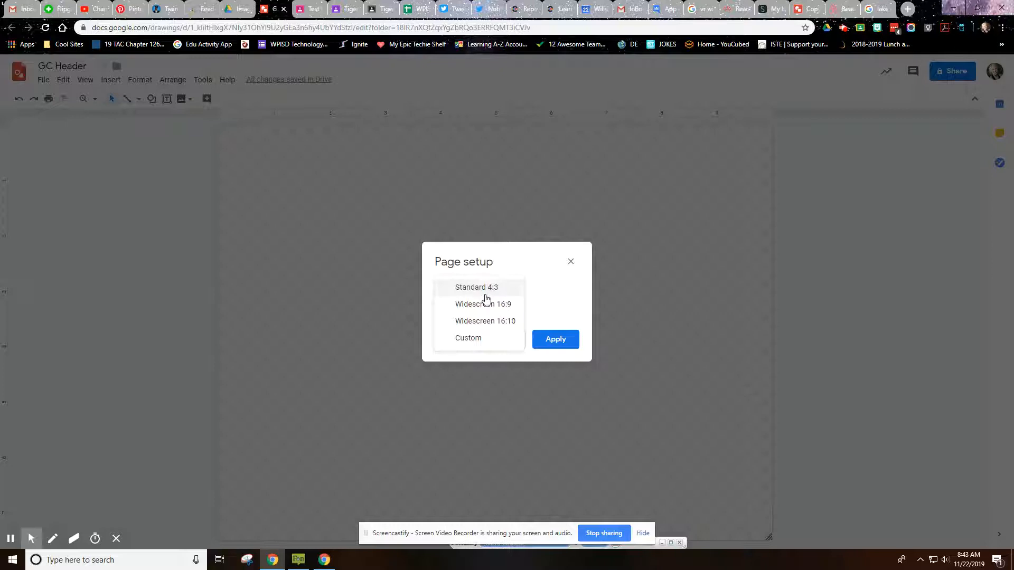
{"action": "left_click", "coordinate": [467, 338]}
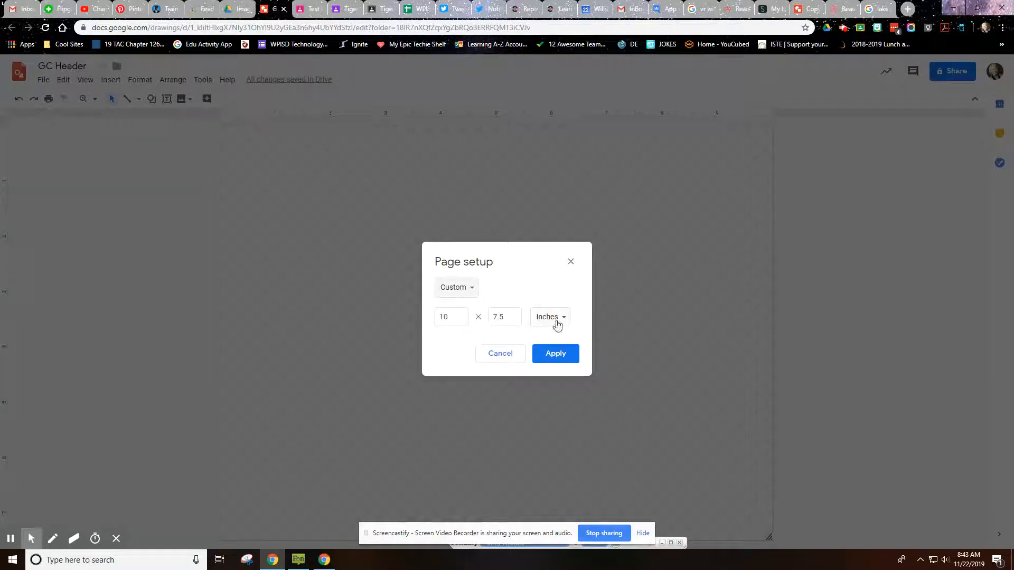
{"action": "left_click", "coordinate": [548, 316]}
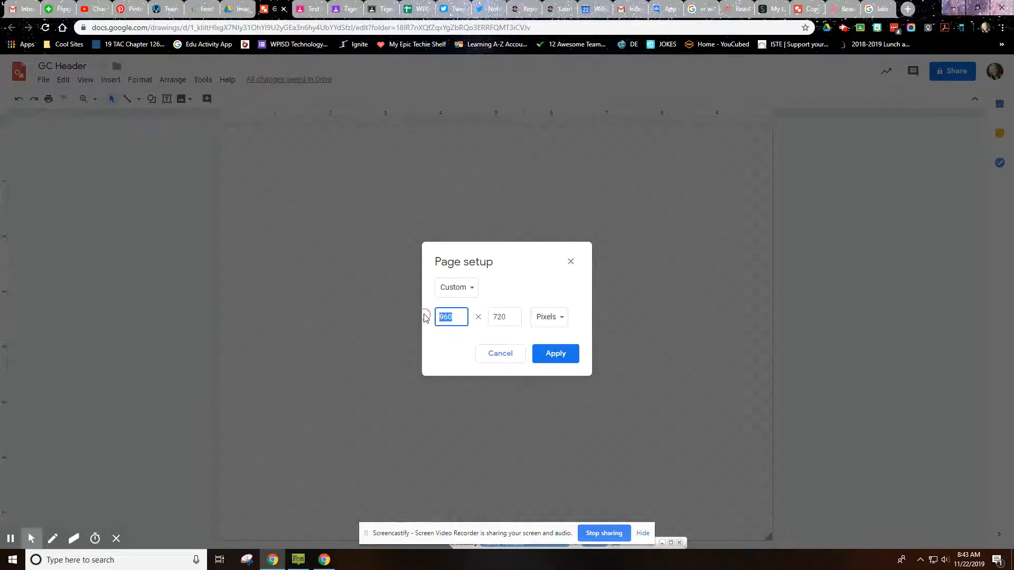
{"action": "type", "text": "1600"}
{"action": "left_click", "coordinate": [505, 317]}
{"action": "type", "text": "400"}
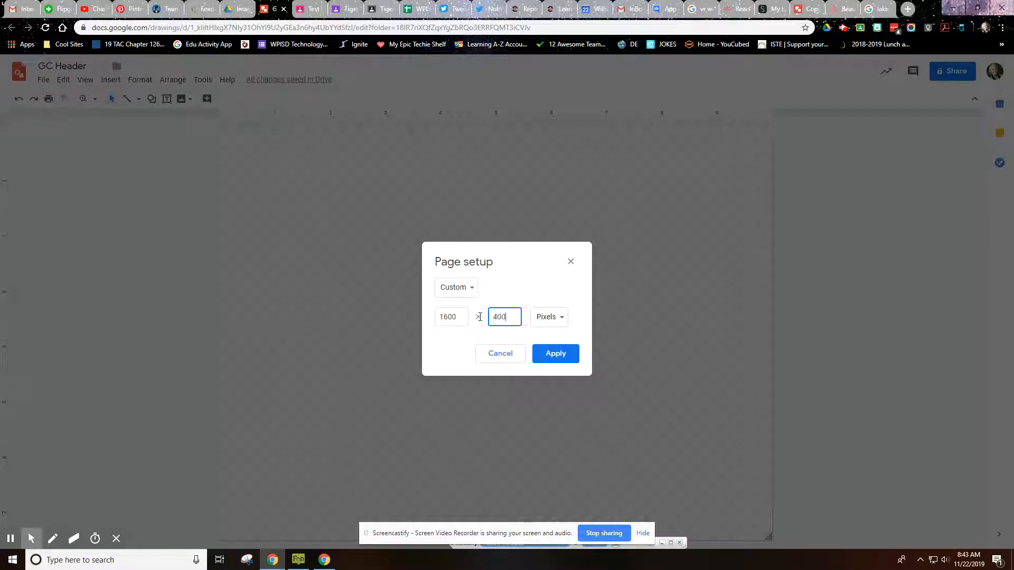
{"action": "left_click", "coordinate": [555, 353]}
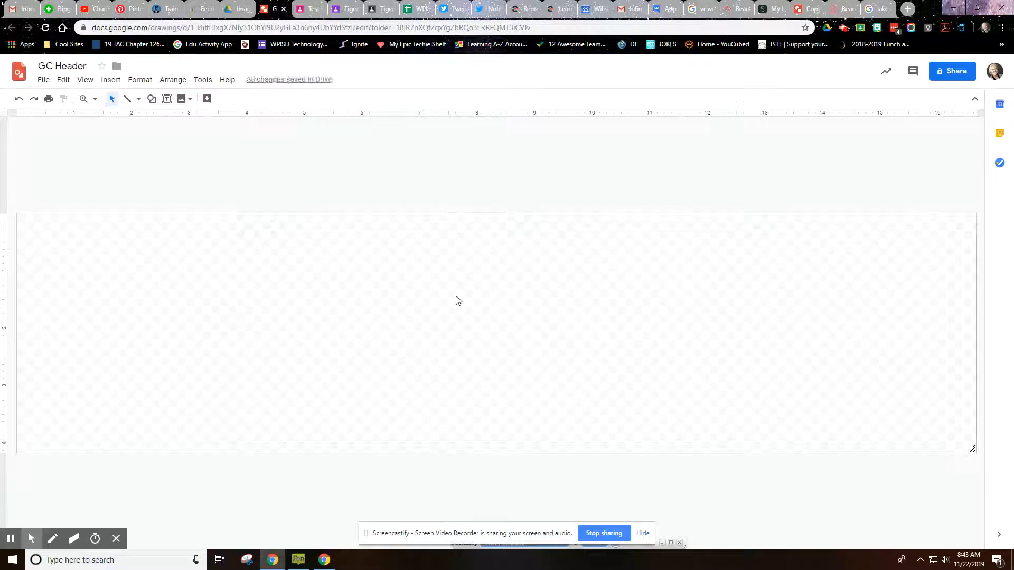
{"action": "mouse_move", "coordinate": [353, 285]}
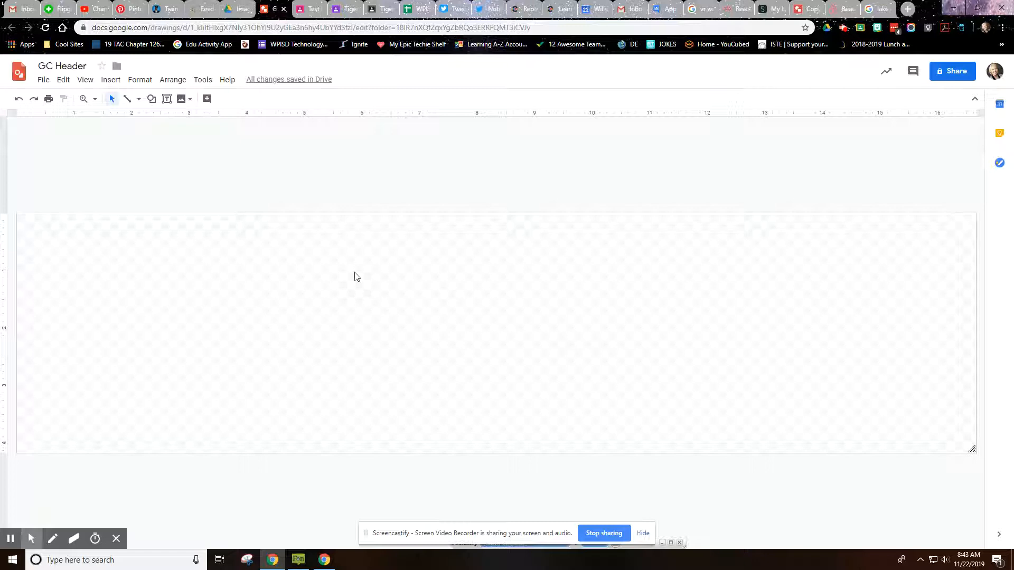
{"action": "mouse_move", "coordinate": [334, 299]}
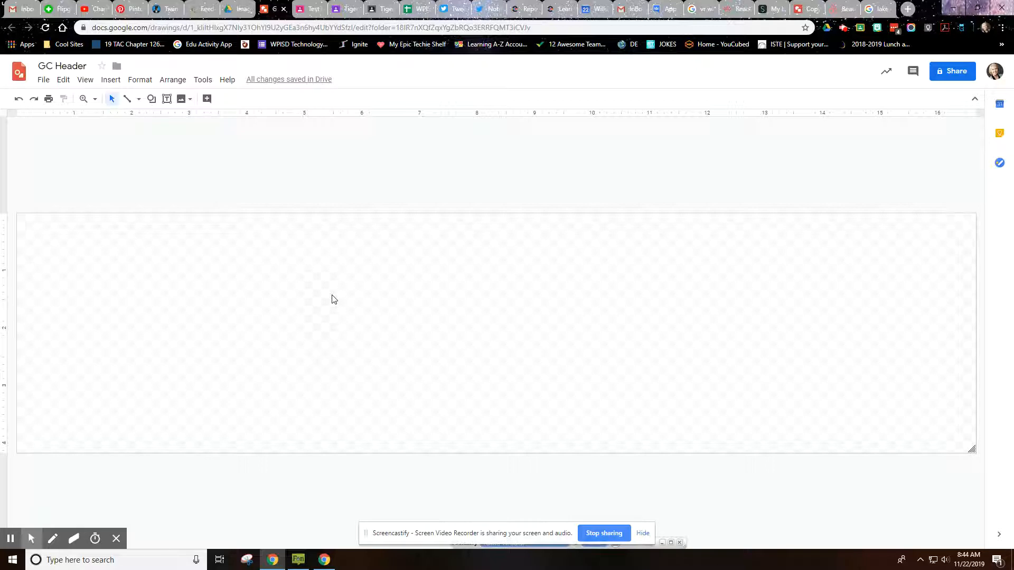
{"action": "mouse_move", "coordinate": [418, 309]}
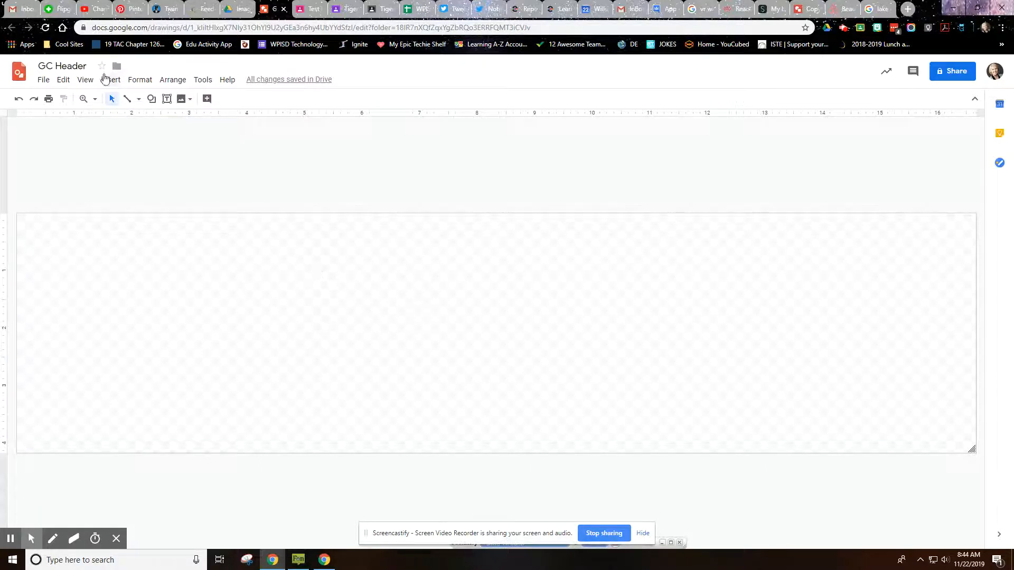
- Search the web for 'beach' and insert a beach photo onto the canvas
{"action": "left_click", "coordinate": [110, 79]}
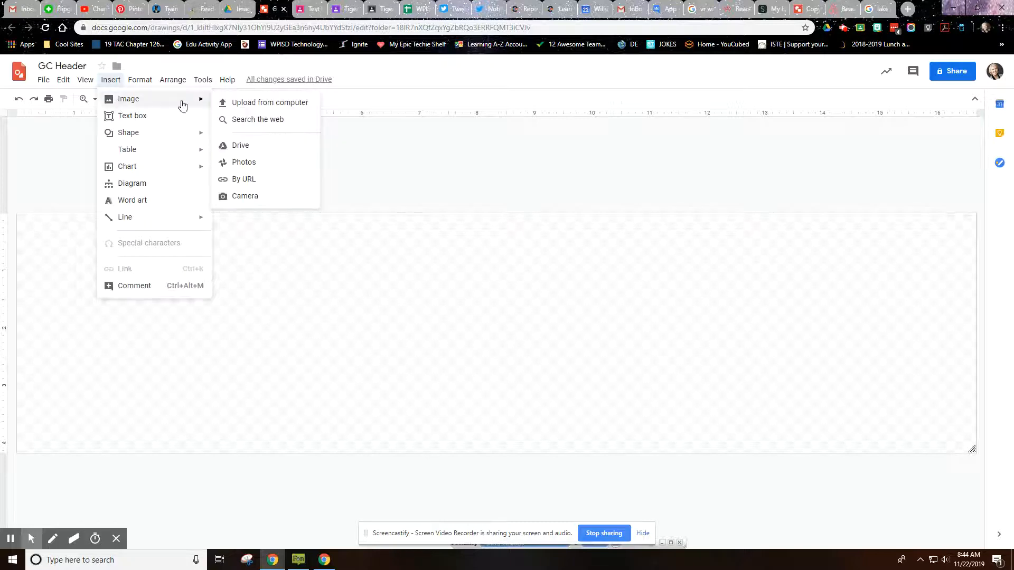
{"action": "mouse_move", "coordinate": [240, 145]}
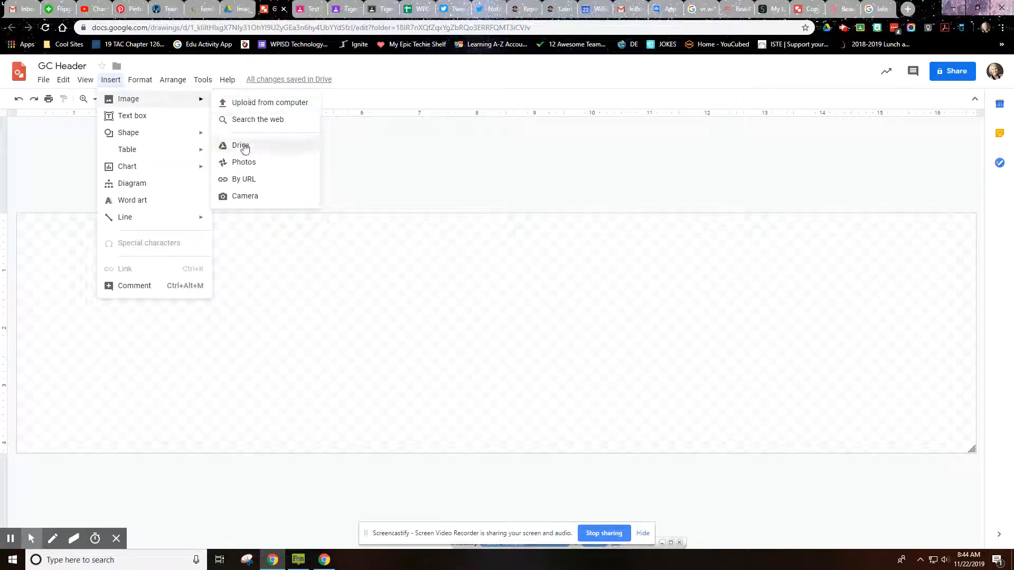
{"action": "left_click", "coordinate": [259, 119]}
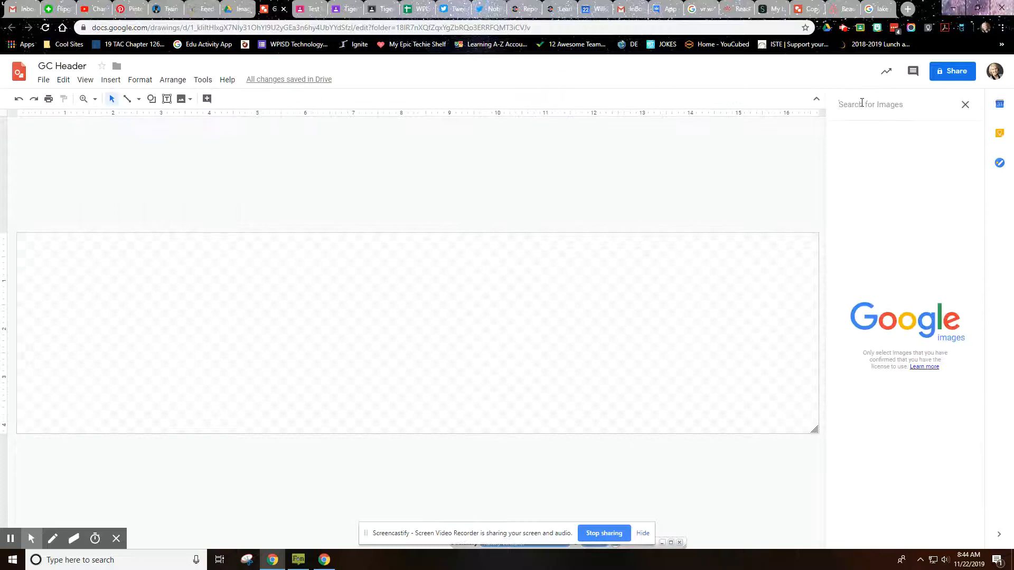
{"action": "type", "text": "beach"}
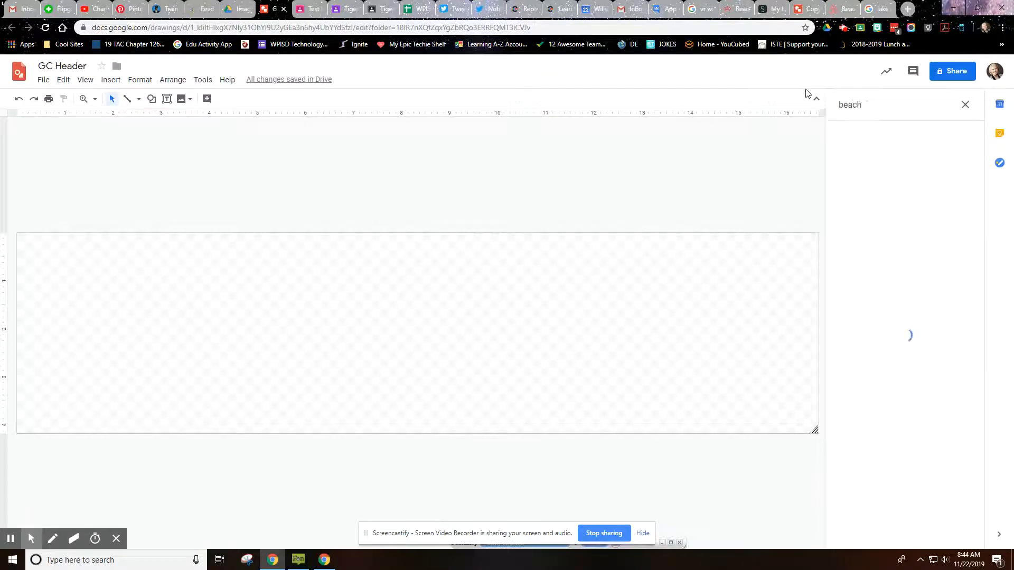
{"action": "left_click", "coordinate": [965, 104]}
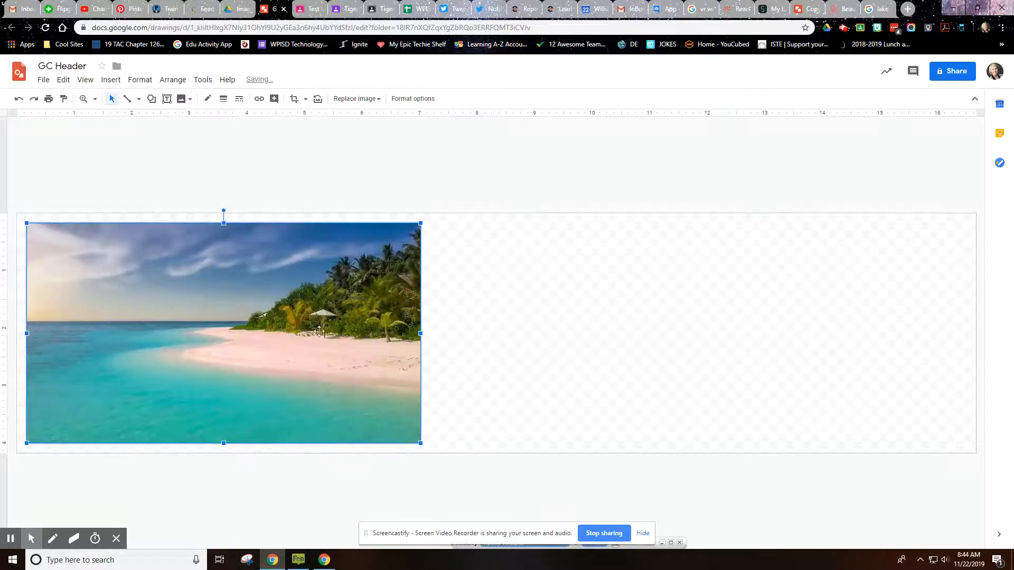
{"action": "mouse_move", "coordinate": [758, 342]}
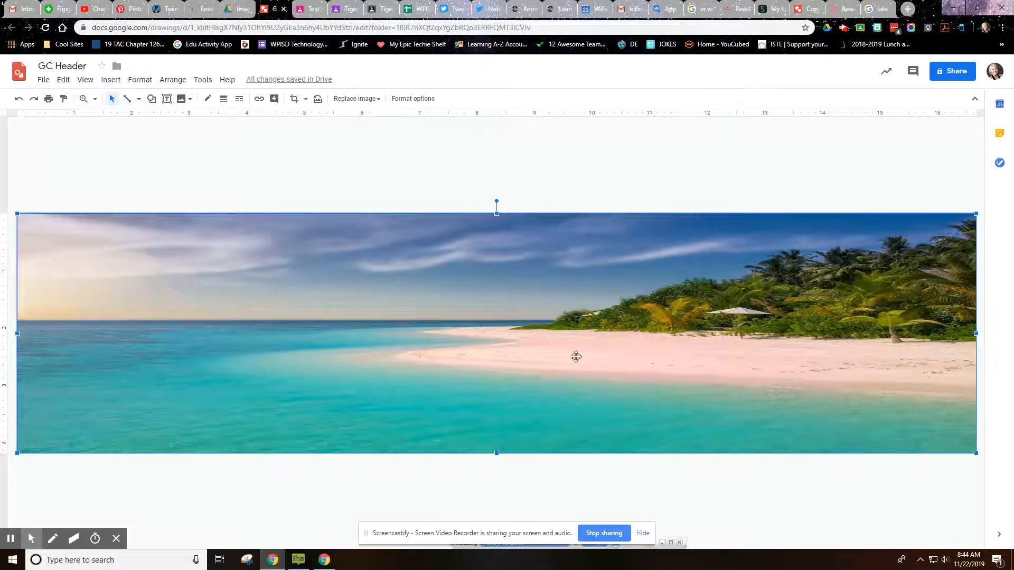
{"action": "mouse_move", "coordinate": [512, 371]}
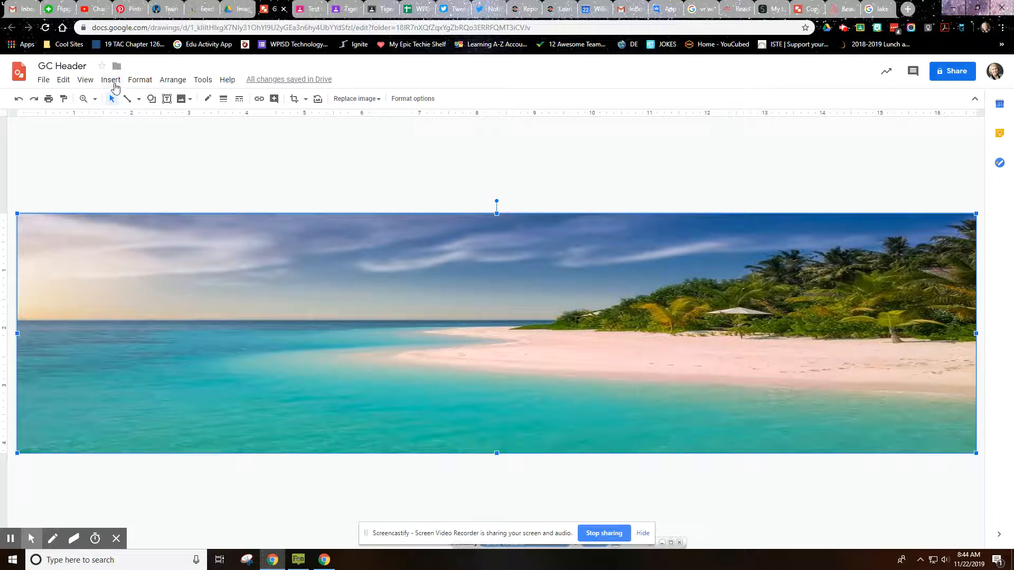
- Stretch the beach photo edge to edge across the GC Header banner
{"action": "left_click", "coordinate": [110, 78]}
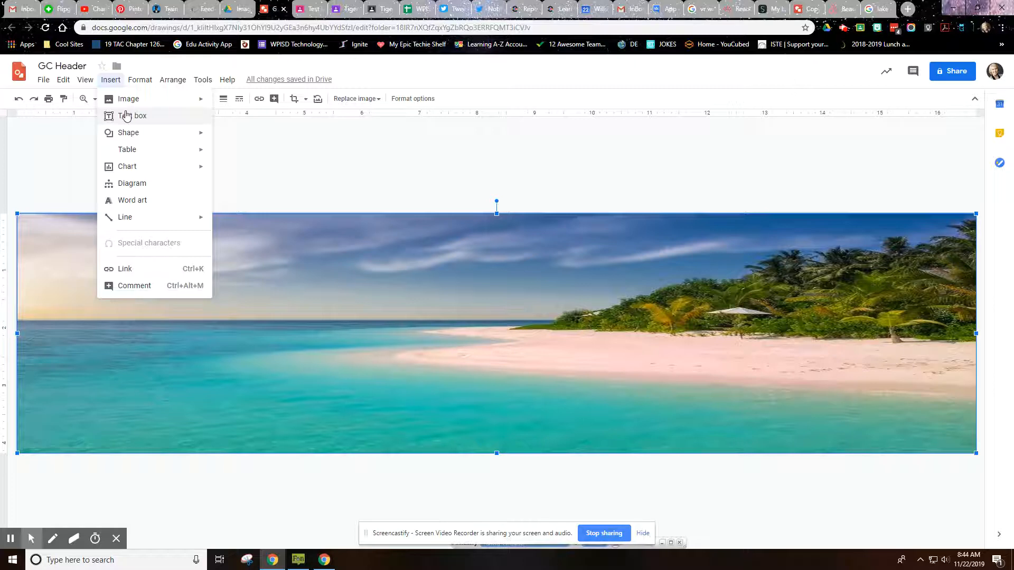
{"action": "mouse_move", "coordinate": [132, 199]}
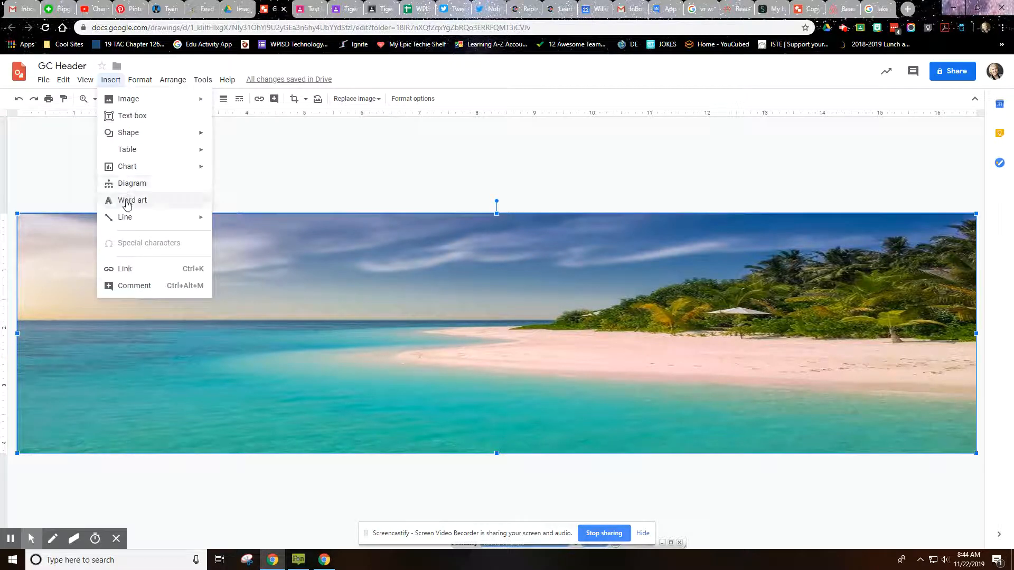
{"action": "mouse_move", "coordinate": [433, 337]}
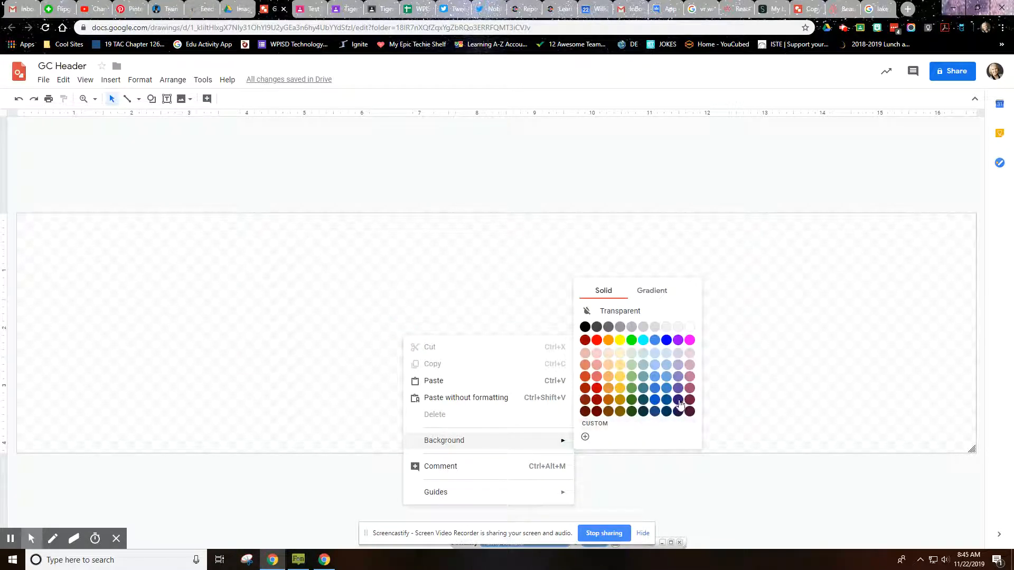
- Make the canvas background dark purple and turn it into a gradient
{"action": "left_click", "coordinate": [678, 400]}
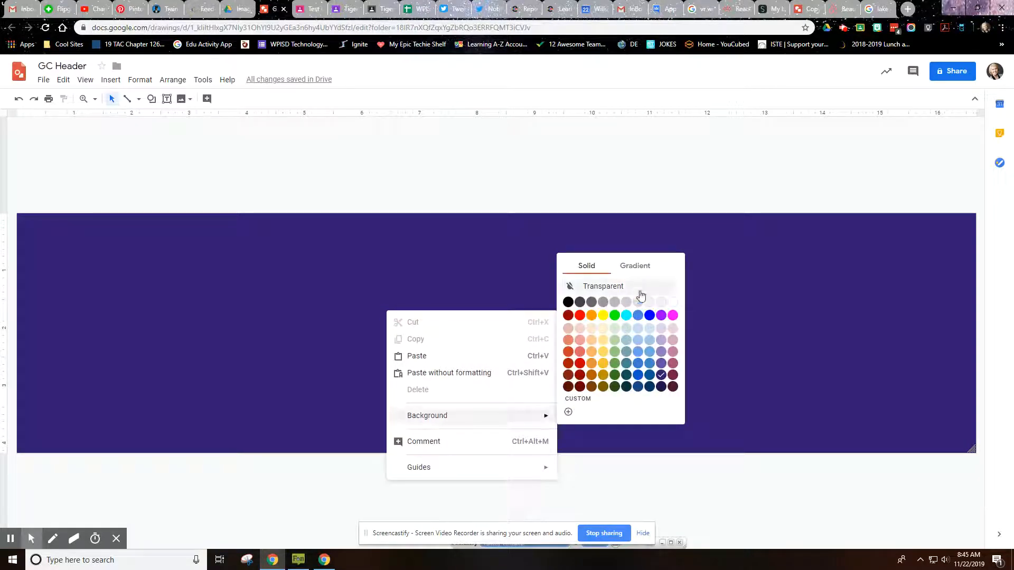
{"action": "left_click", "coordinate": [635, 265]}
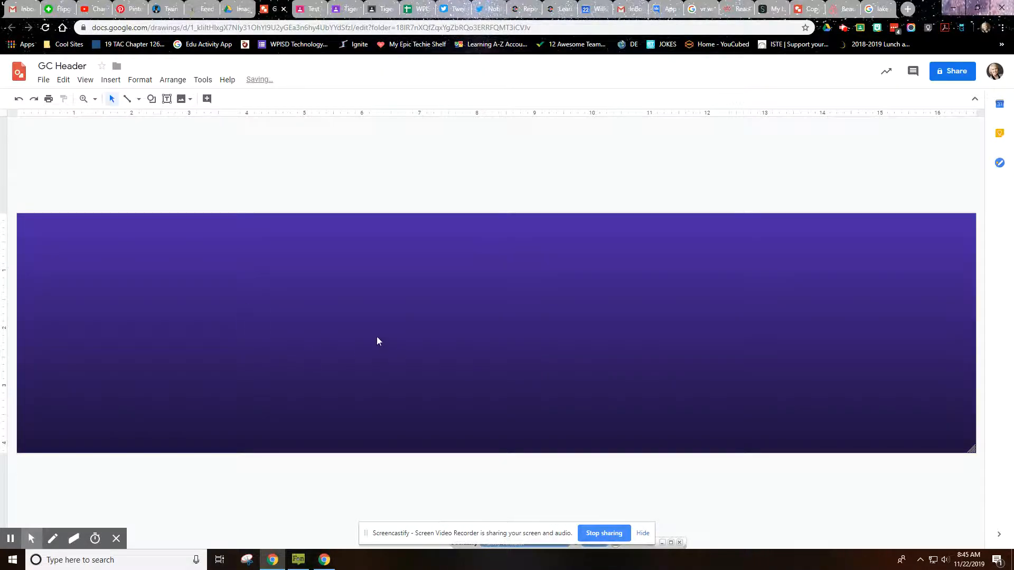
- Build a custom background gradient with an added light purple stop
{"action": "right_click", "coordinate": [378, 341]}
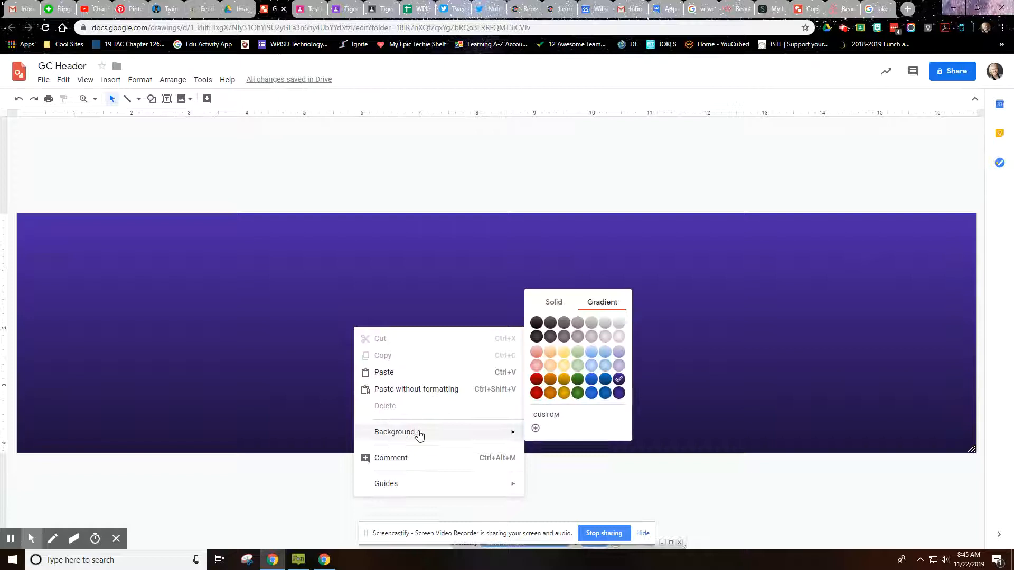
{"action": "mouse_move", "coordinate": [565, 404]}
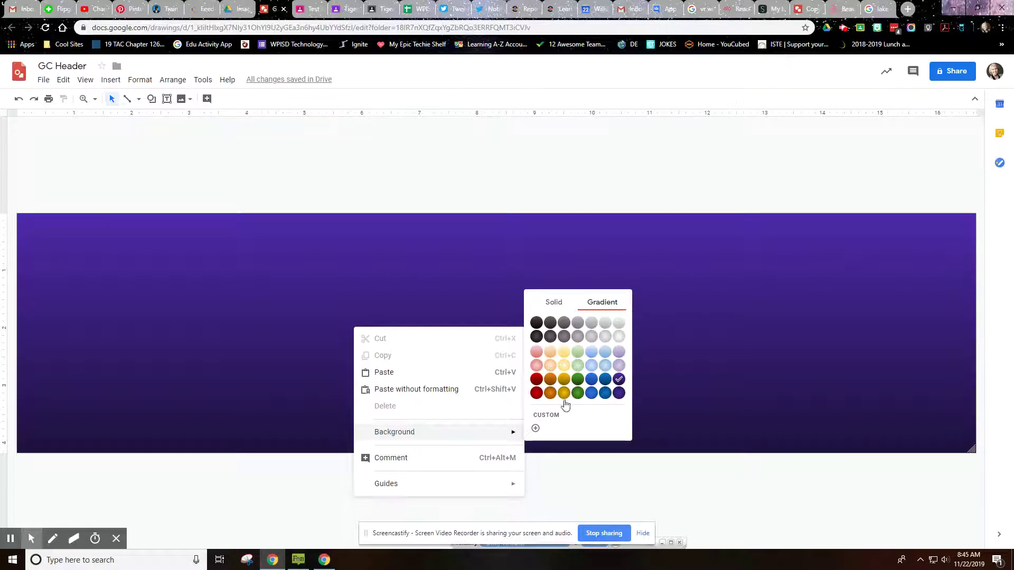
{"action": "left_click", "coordinate": [535, 428]}
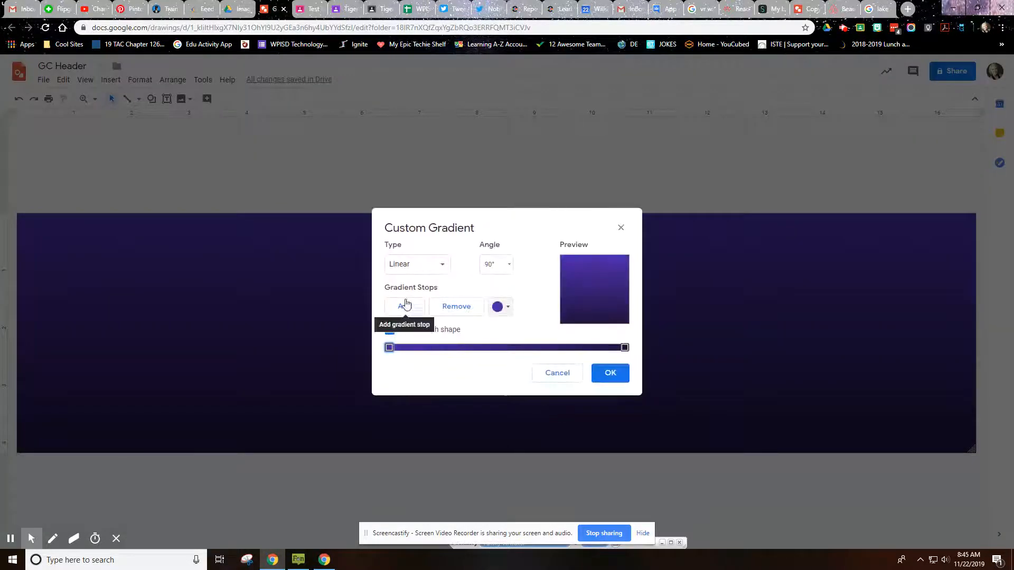
{"action": "left_click", "coordinate": [405, 306]}
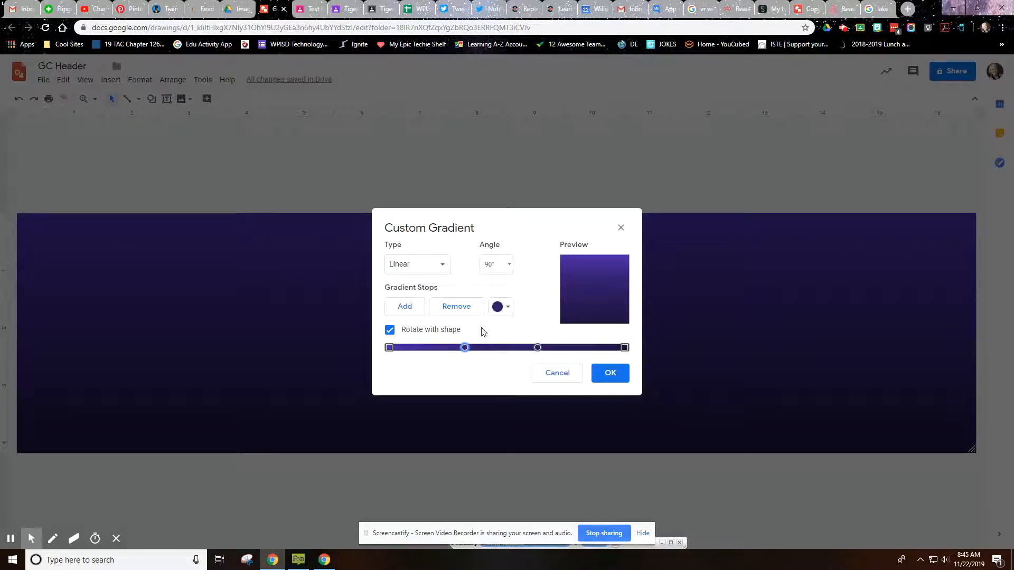
{"action": "mouse_move", "coordinate": [501, 306]}
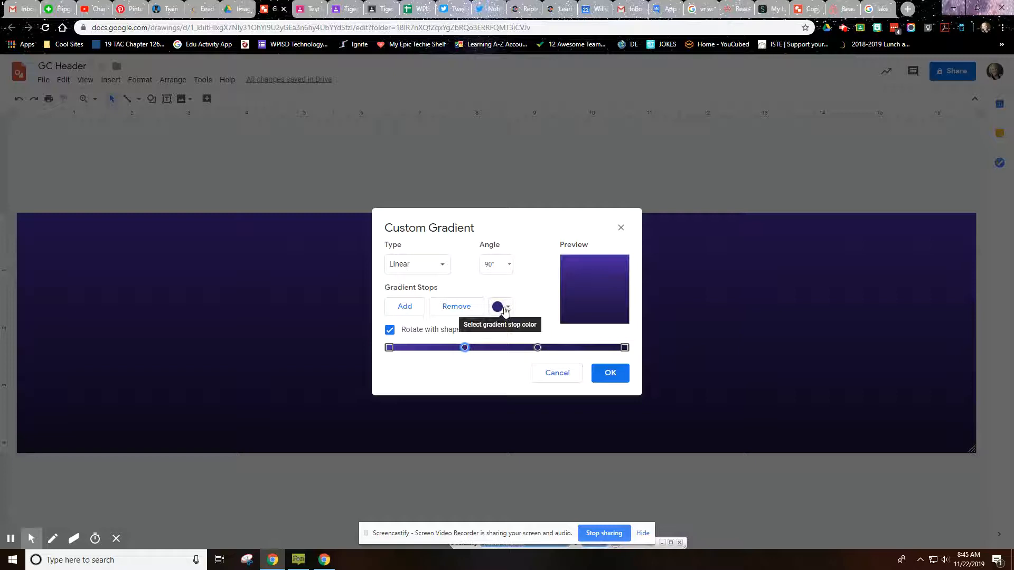
{"action": "left_click", "coordinate": [506, 306]}
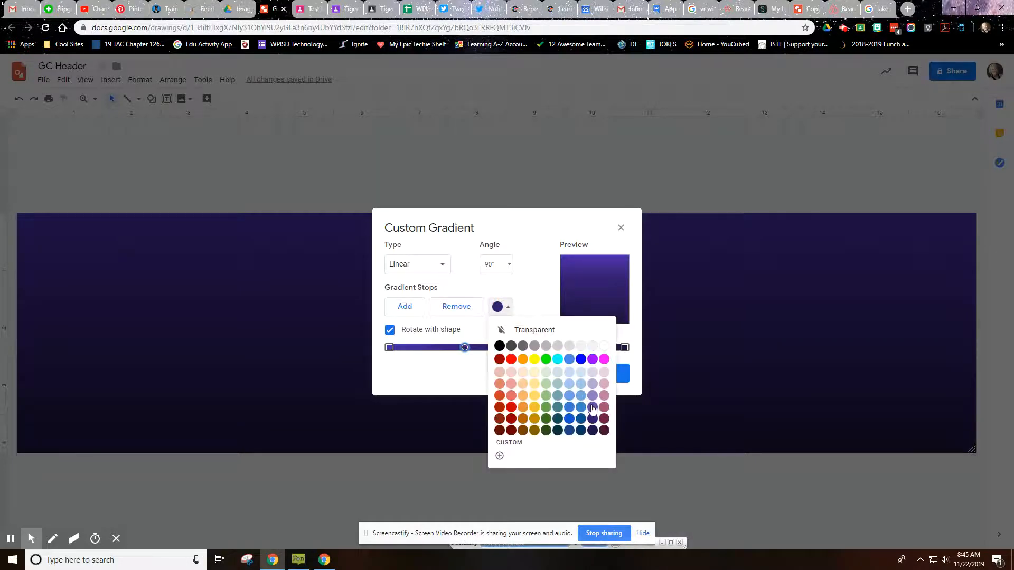
{"action": "left_click", "coordinate": [591, 408]}
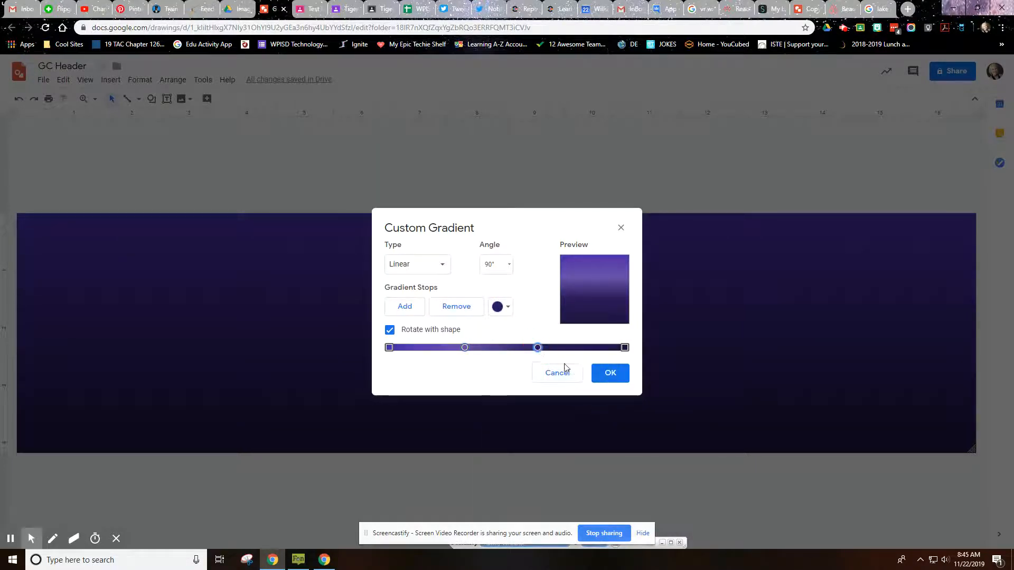
{"action": "left_click", "coordinate": [497, 306]}
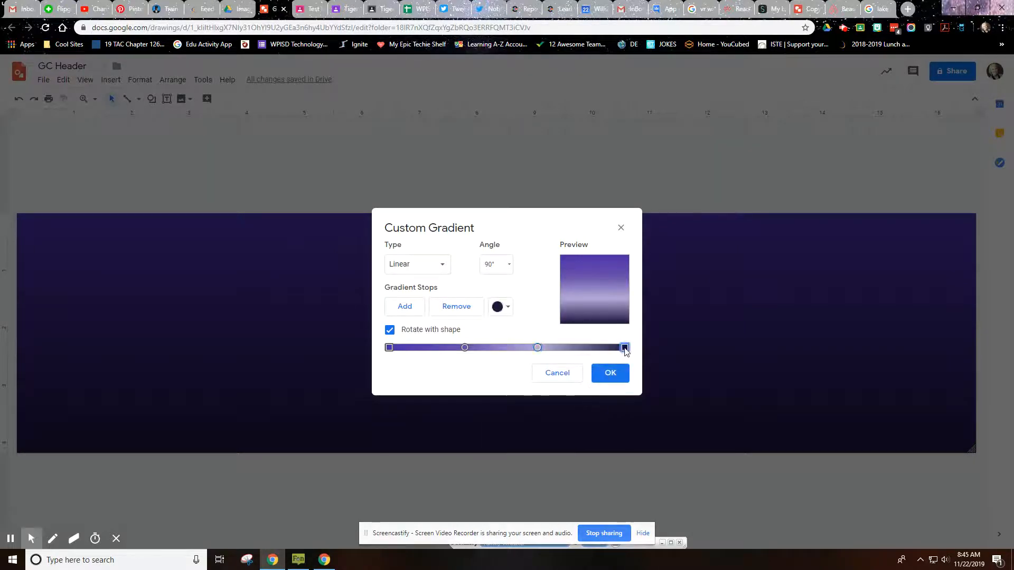
{"action": "left_click", "coordinate": [498, 306]}
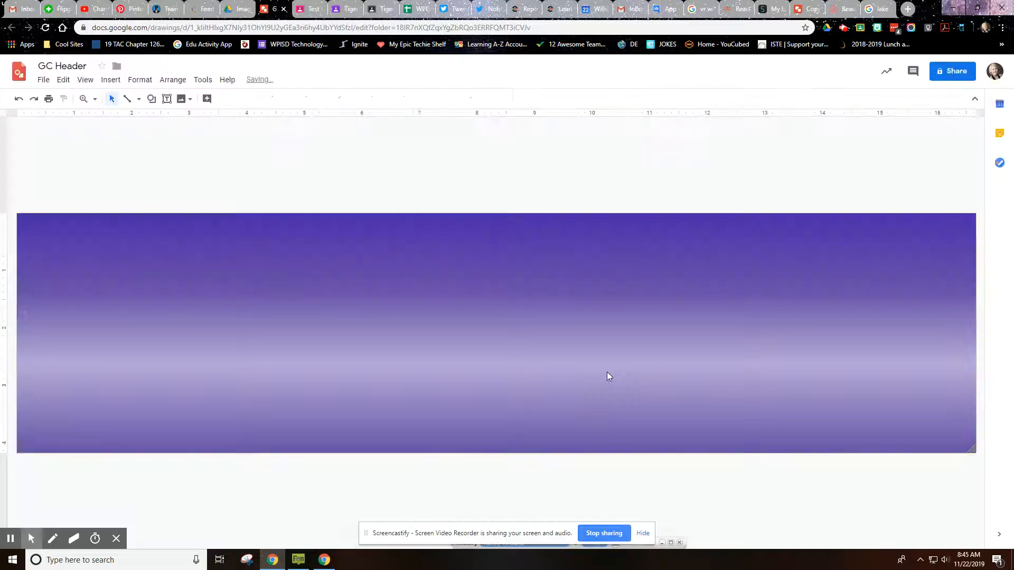
{"action": "mouse_move", "coordinate": [433, 349]}
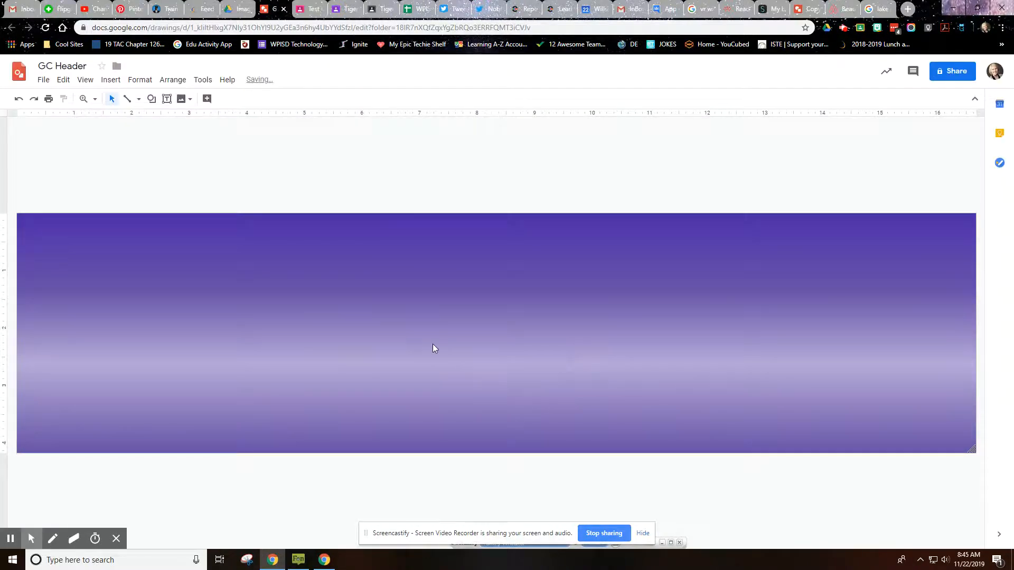
- In the custom gradient settings, try 45 and 225 degree angles
{"action": "right_click", "coordinate": [433, 349]}
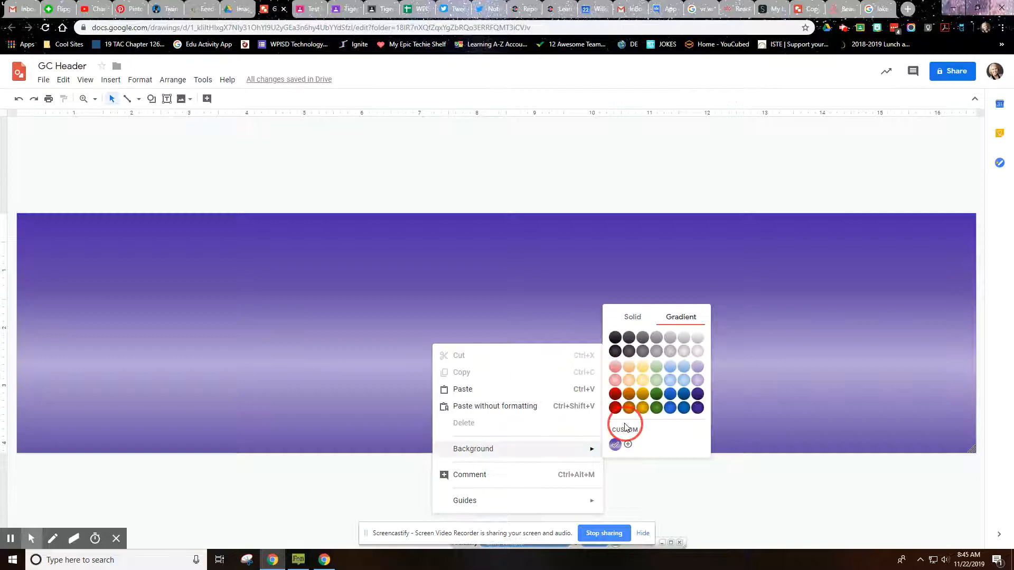
{"action": "left_click", "coordinate": [625, 429]}
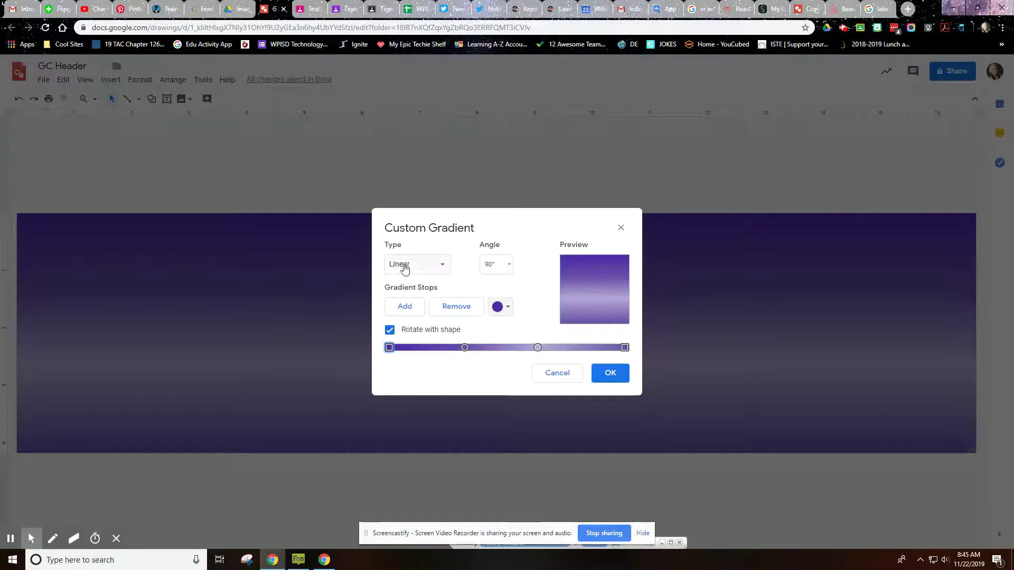
{"action": "left_click", "coordinate": [416, 264]}
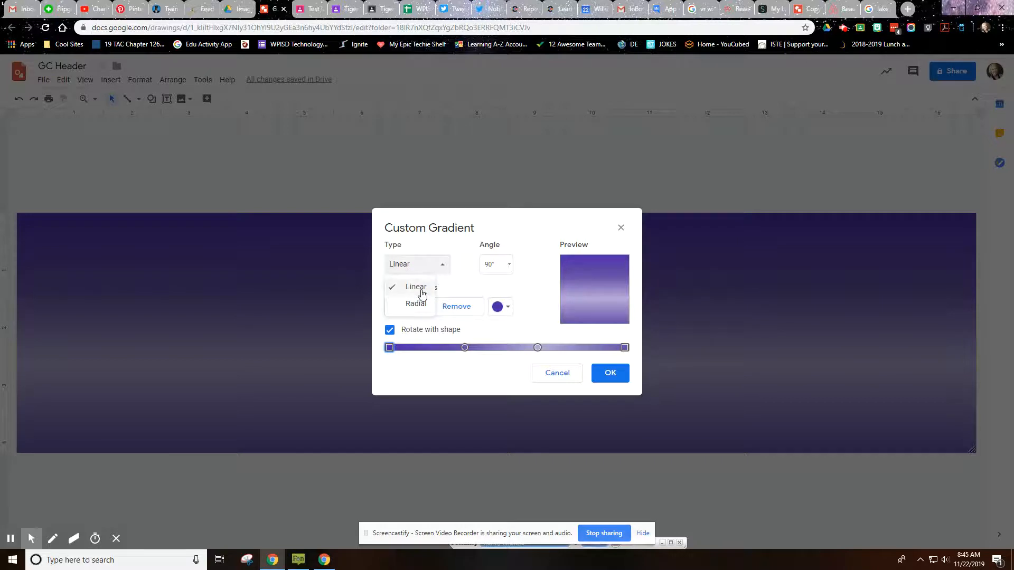
{"action": "left_click", "coordinate": [495, 264]}
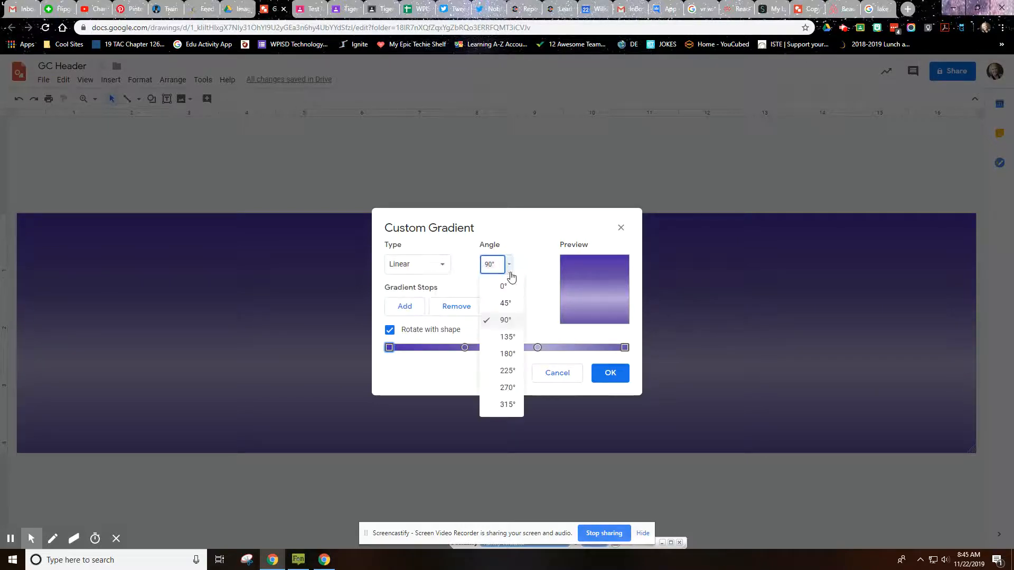
{"action": "mouse_move", "coordinate": [507, 308]}
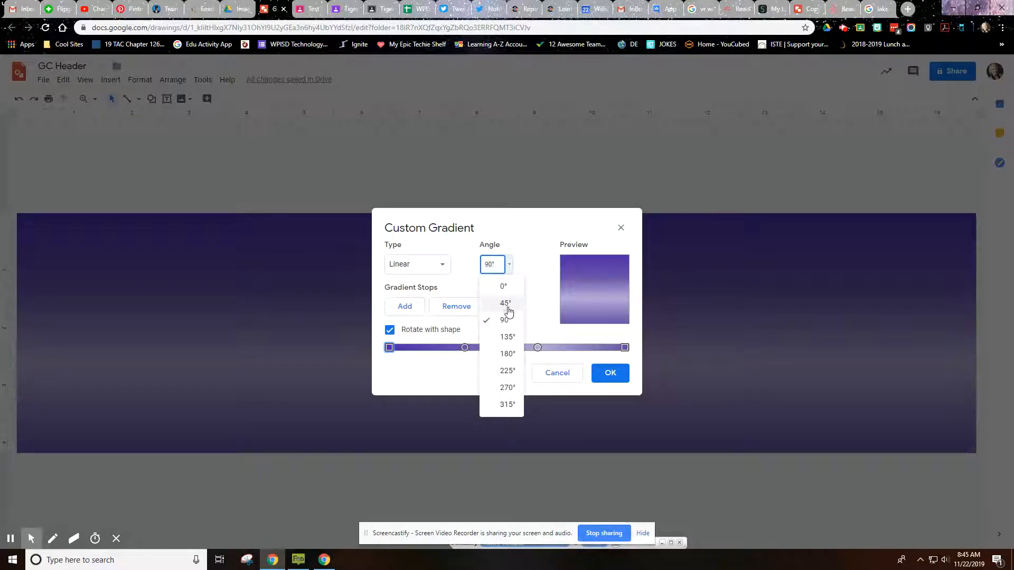
{"action": "left_click", "coordinate": [505, 303]}
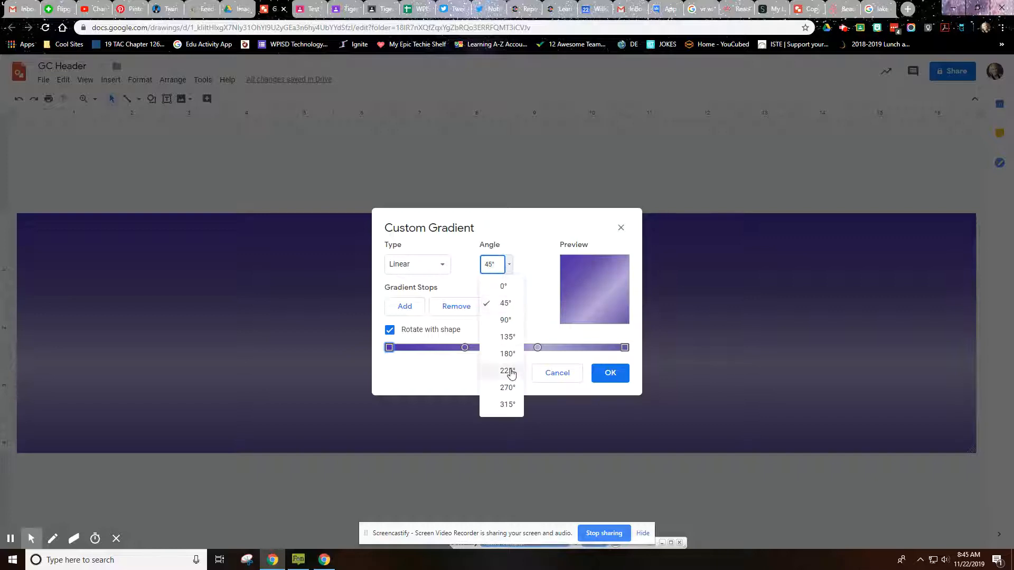
{"action": "left_click", "coordinate": [507, 369]}
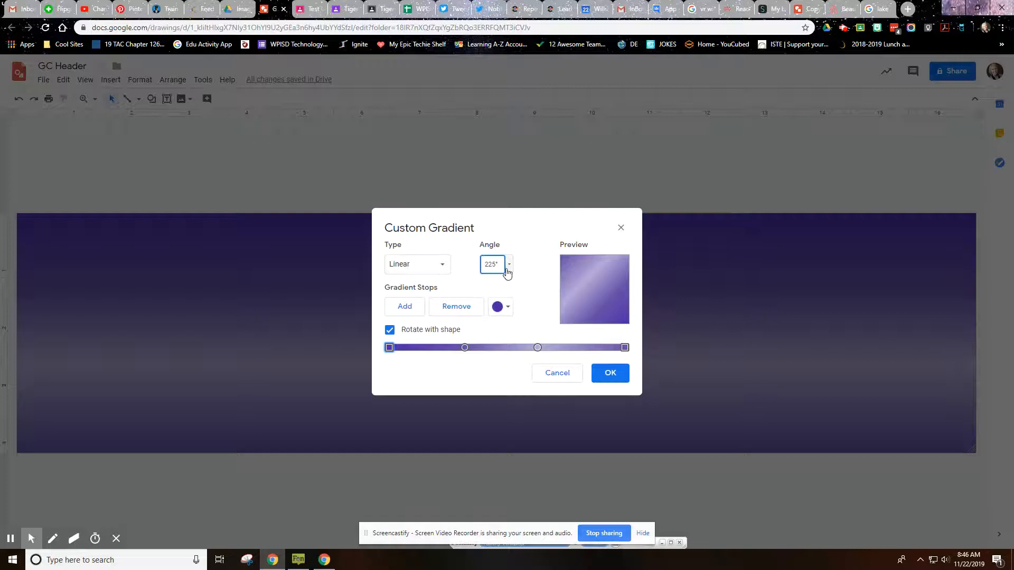
- Switch the gradient to Radial, centred in the middle, and apply it
{"action": "left_click", "coordinate": [417, 264]}
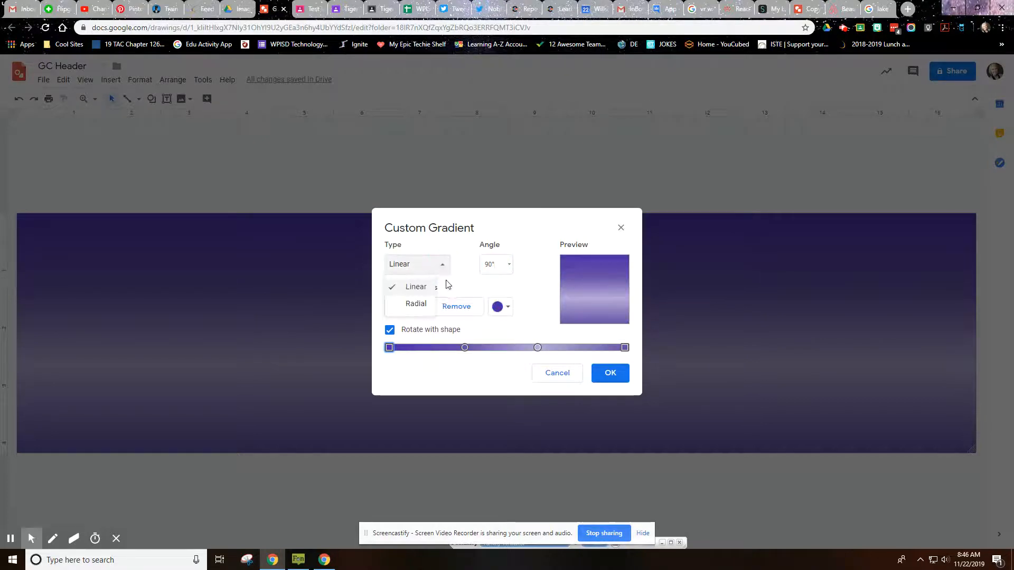
{"action": "left_click", "coordinate": [416, 303]}
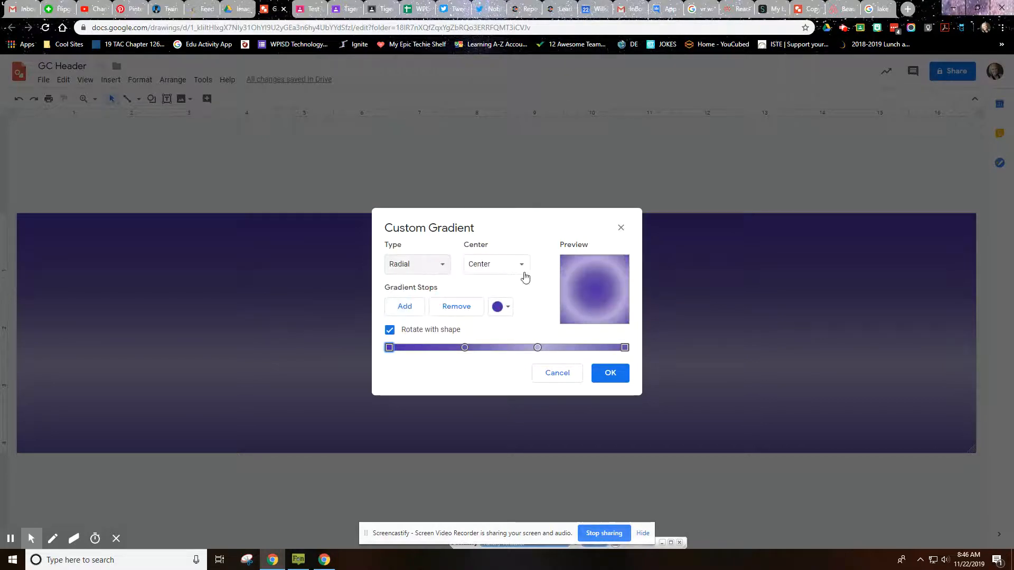
{"action": "left_click", "coordinate": [495, 264]}
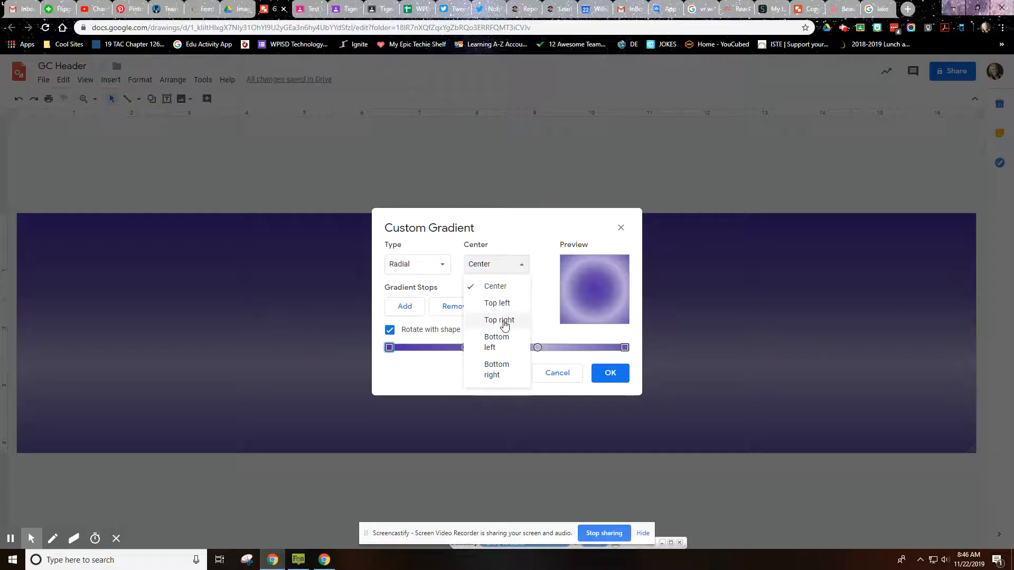
{"action": "left_click", "coordinate": [499, 320]}
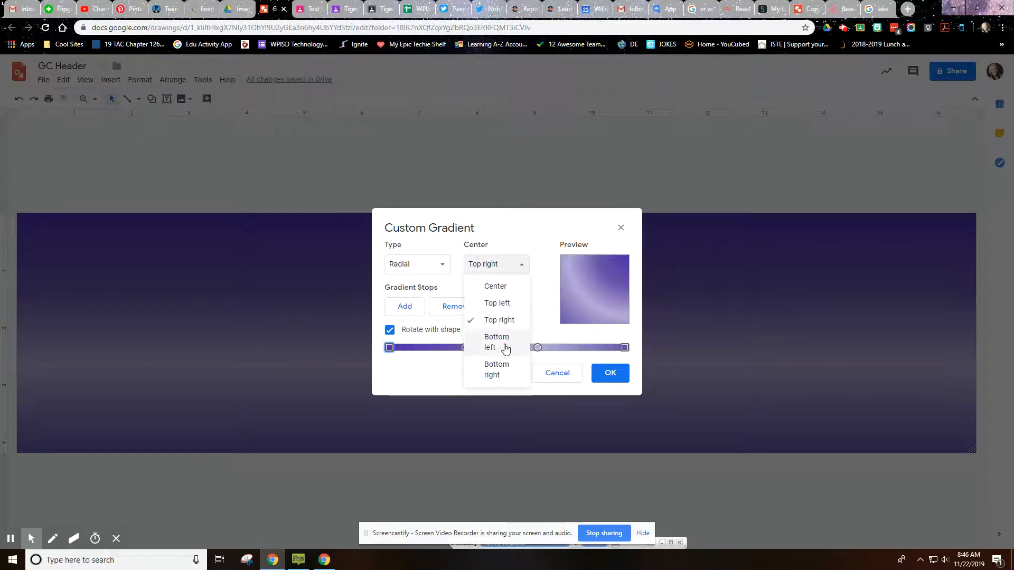
{"action": "left_click", "coordinate": [495, 285]}
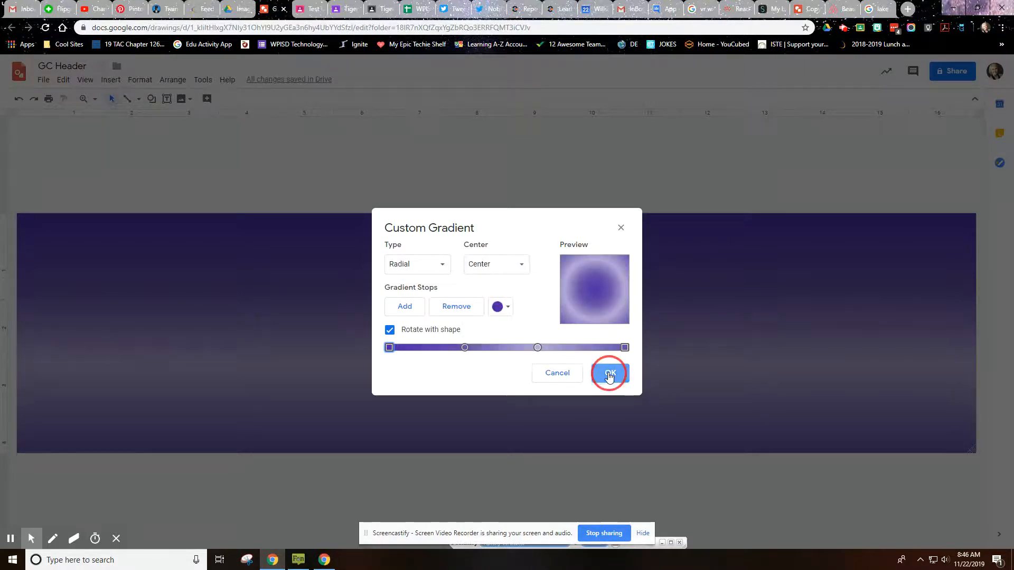
{"action": "left_click", "coordinate": [608, 375]}
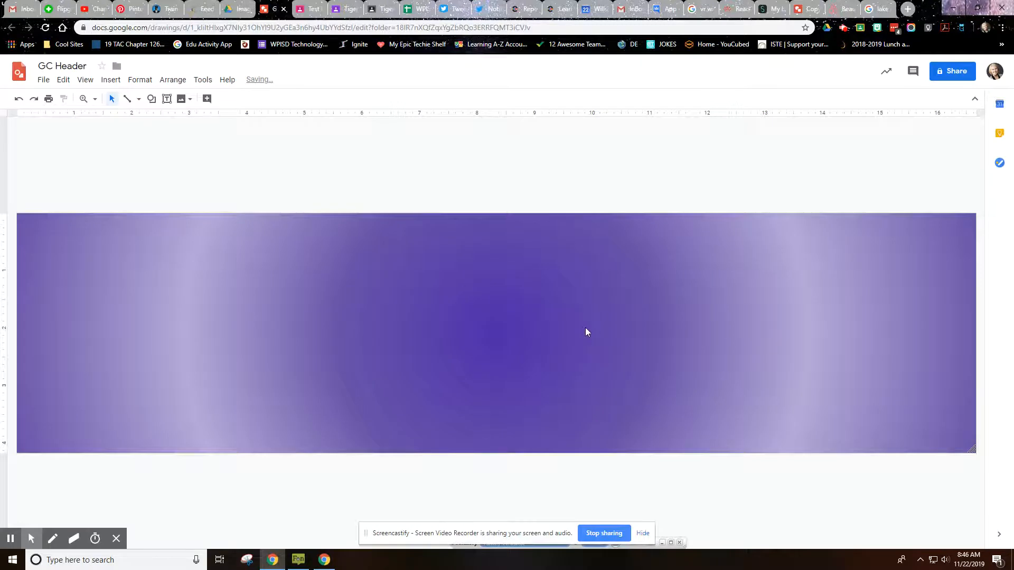
{"action": "mouse_move", "coordinate": [454, 314]}
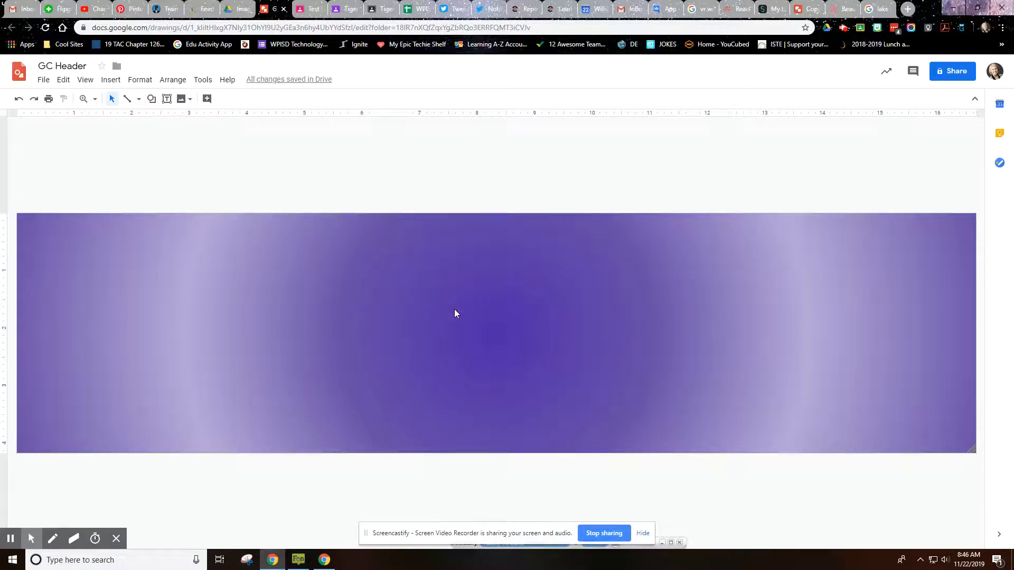
{"action": "mouse_move", "coordinate": [431, 300]}
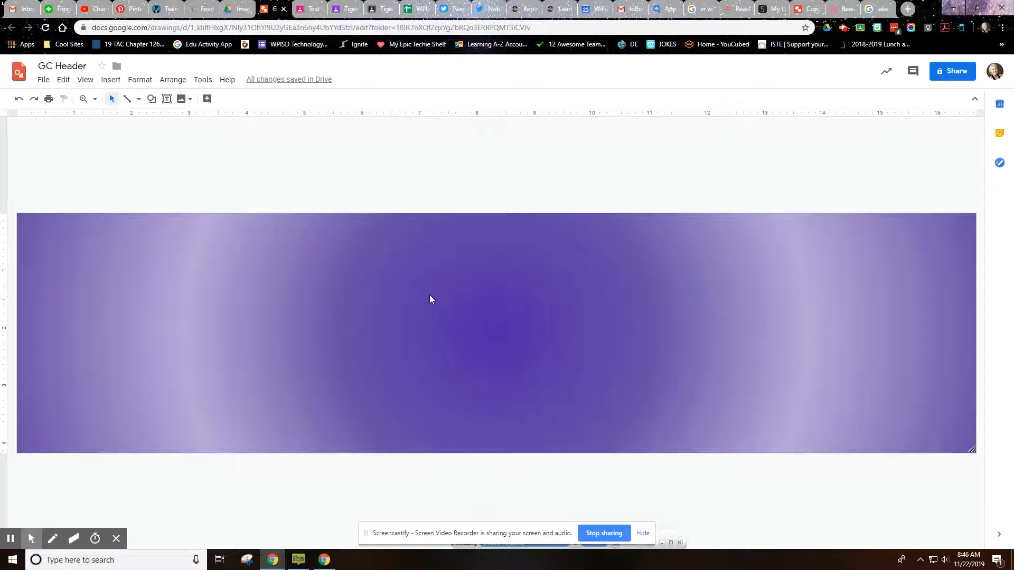
- Add a 'Whitaker's Classroom' text box styled size 36, white and bold
{"action": "left_click", "coordinate": [167, 99]}
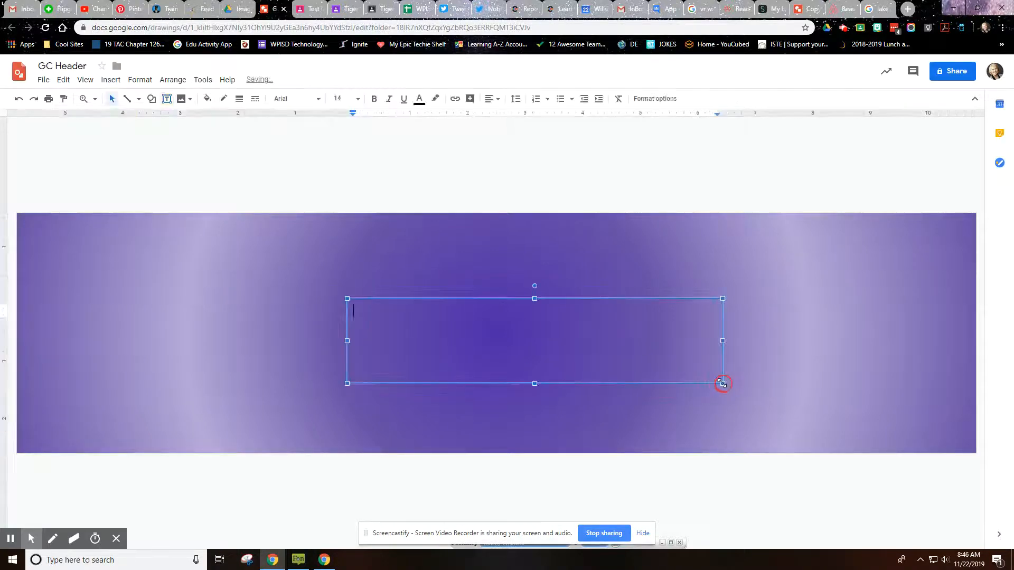
{"action": "type", "text": "Whitaker's"}
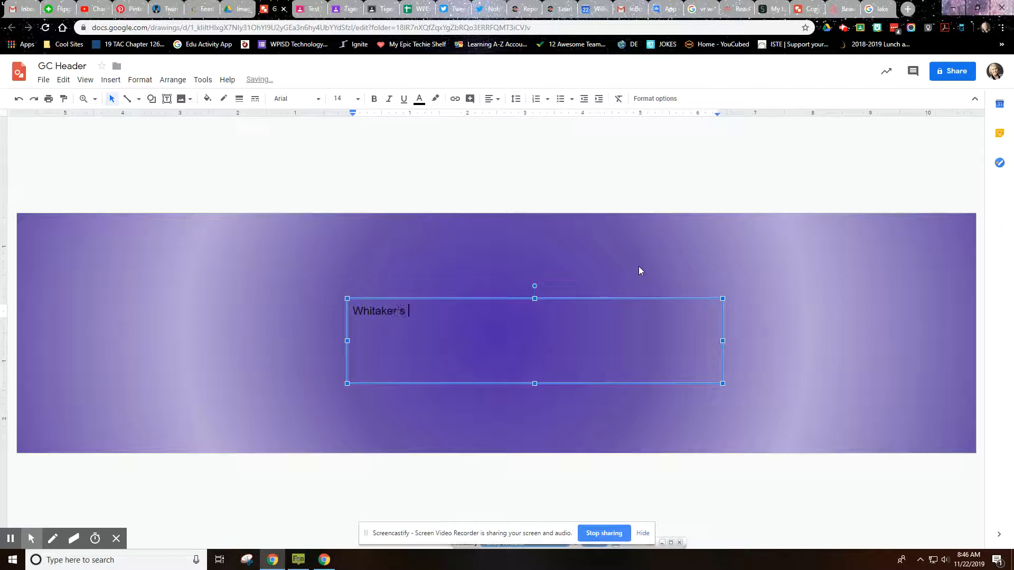
{"action": "type", "text": "classroom"}
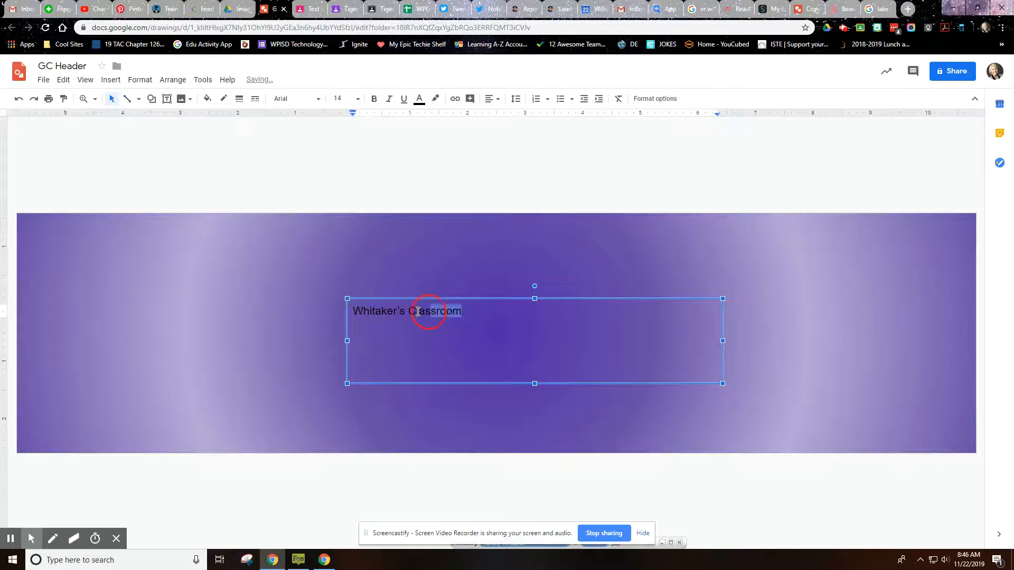
{"action": "left_click", "coordinate": [297, 98]}
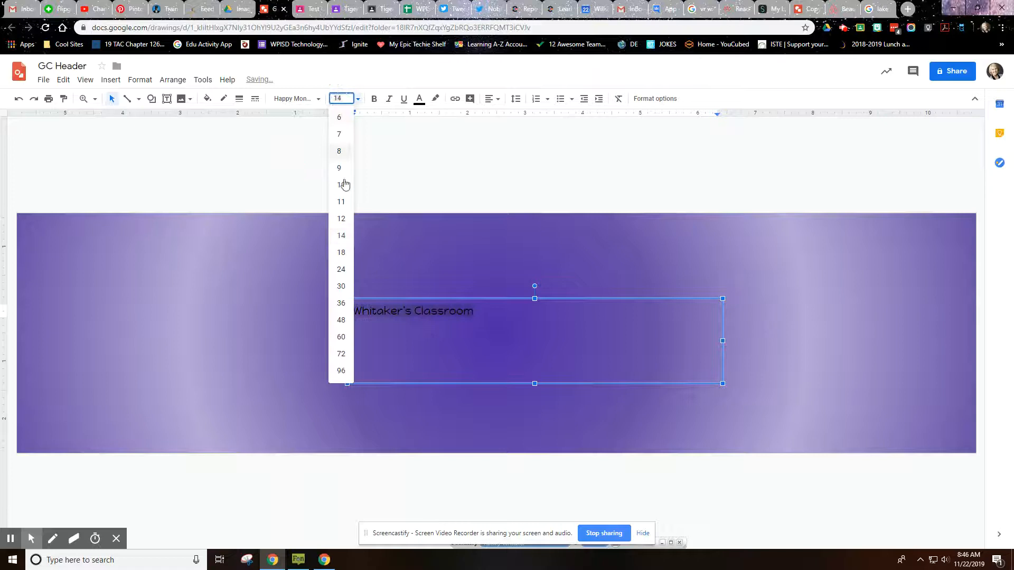
{"action": "left_click", "coordinate": [340, 302]}
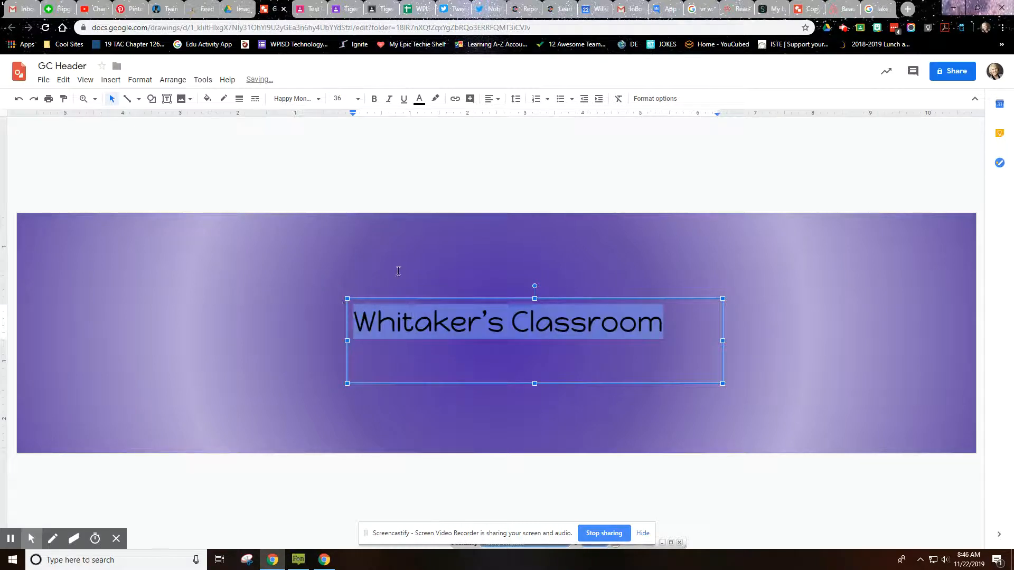
{"action": "left_click", "coordinate": [419, 99]}
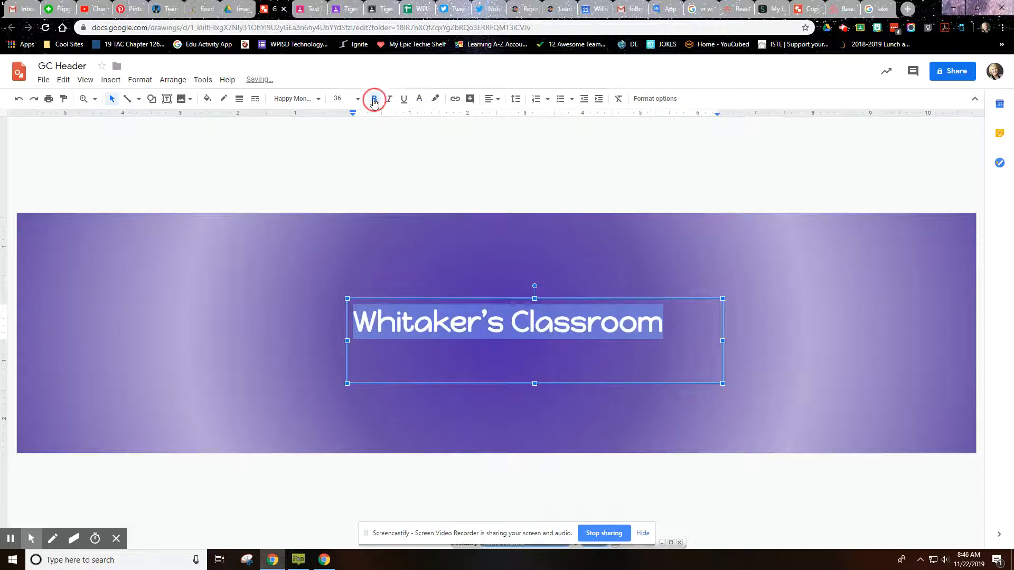
{"action": "left_click", "coordinate": [295, 98]}
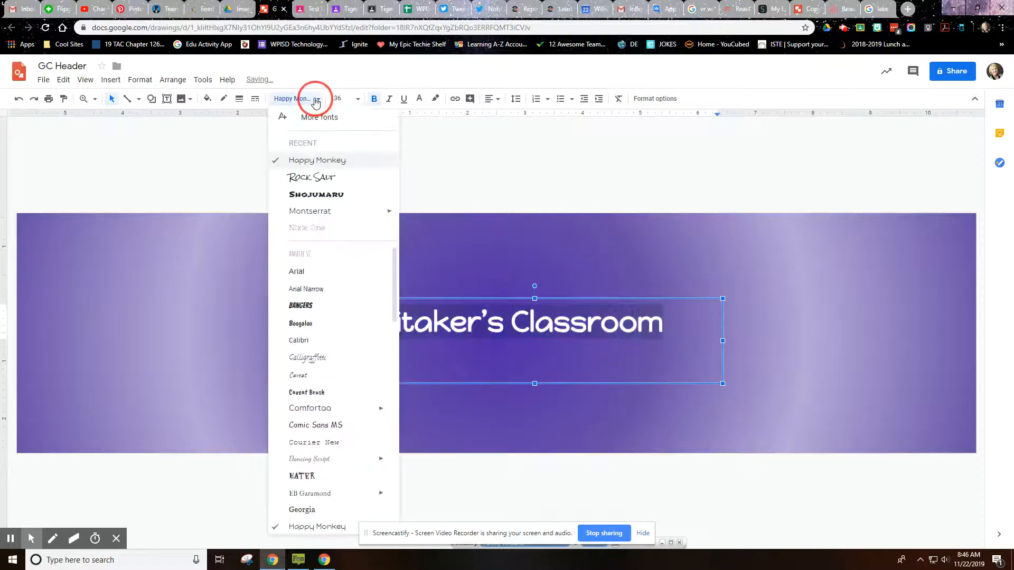
{"action": "mouse_move", "coordinate": [311, 393]}
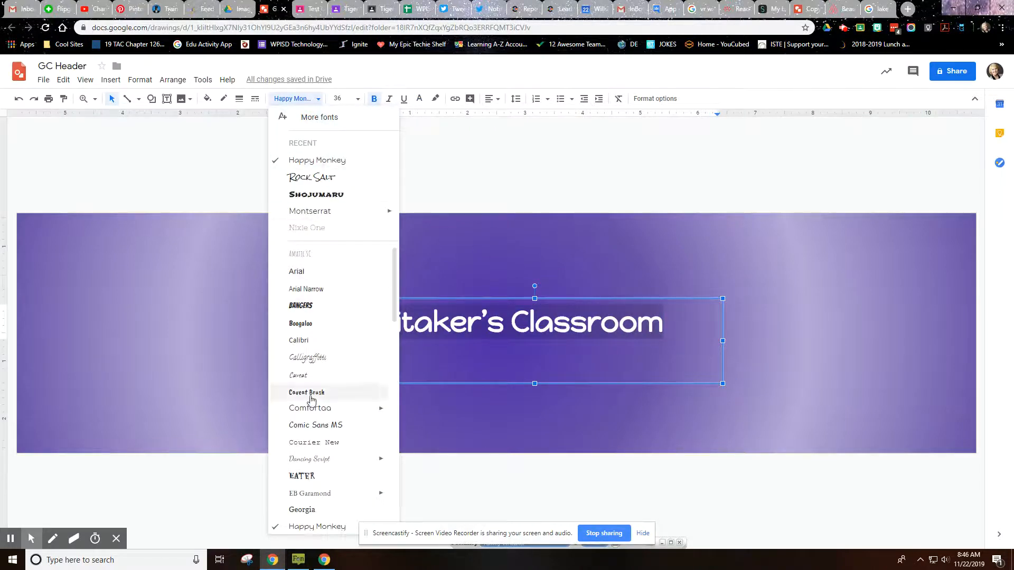
- Change the title font to Love Ya Like A Sister at size 48
{"action": "scroll", "scroll_direction": "down", "scroll_amount": 3}
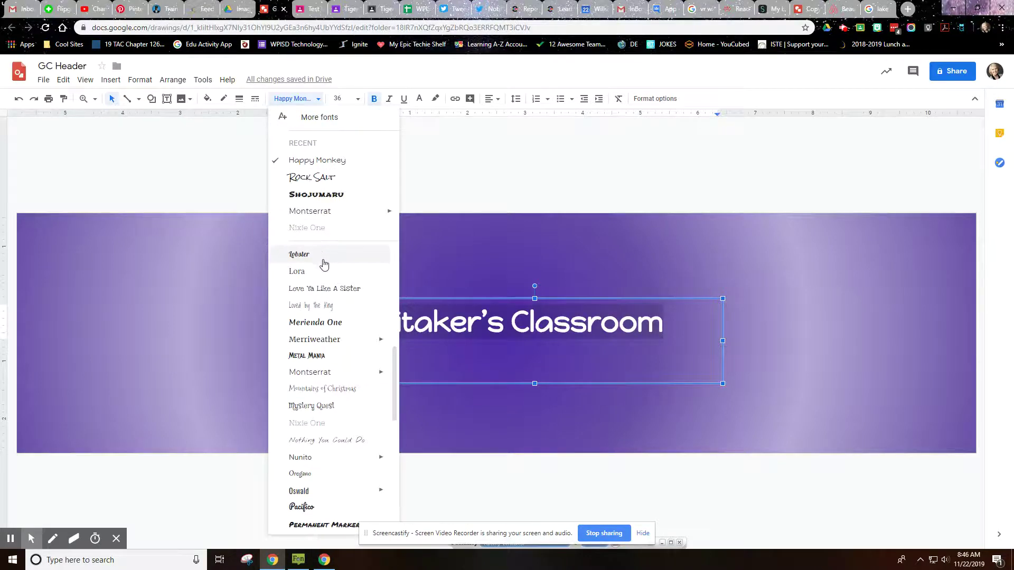
{"action": "left_click", "coordinate": [323, 288]}
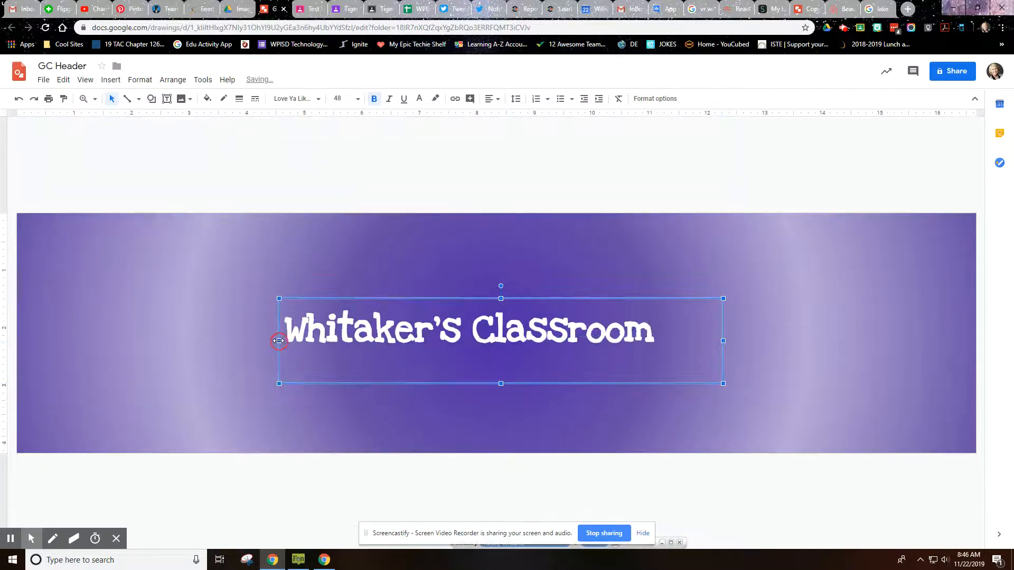
{"action": "left_click", "coordinate": [562, 260]}
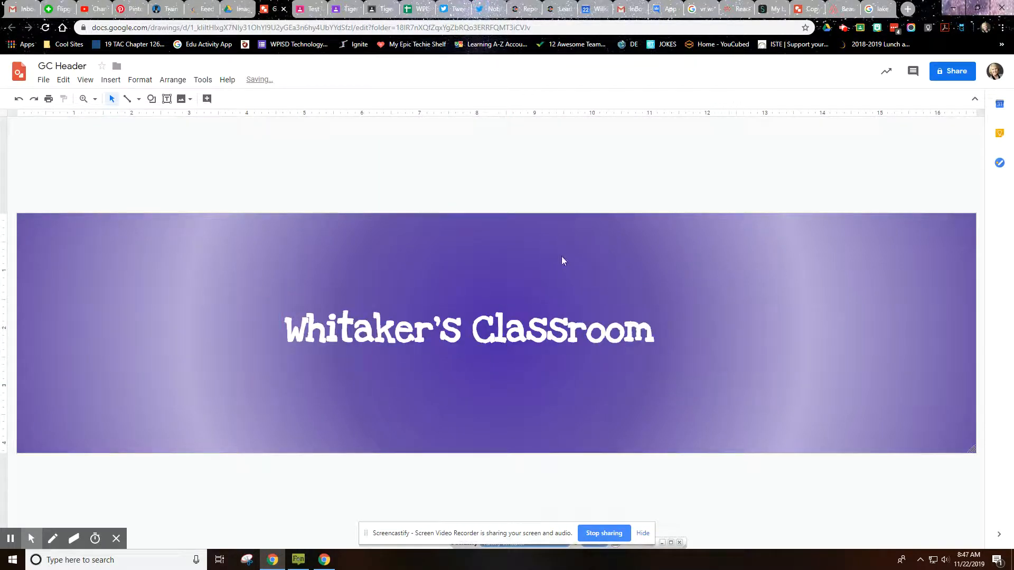
{"action": "mouse_move", "coordinate": [620, 251]}
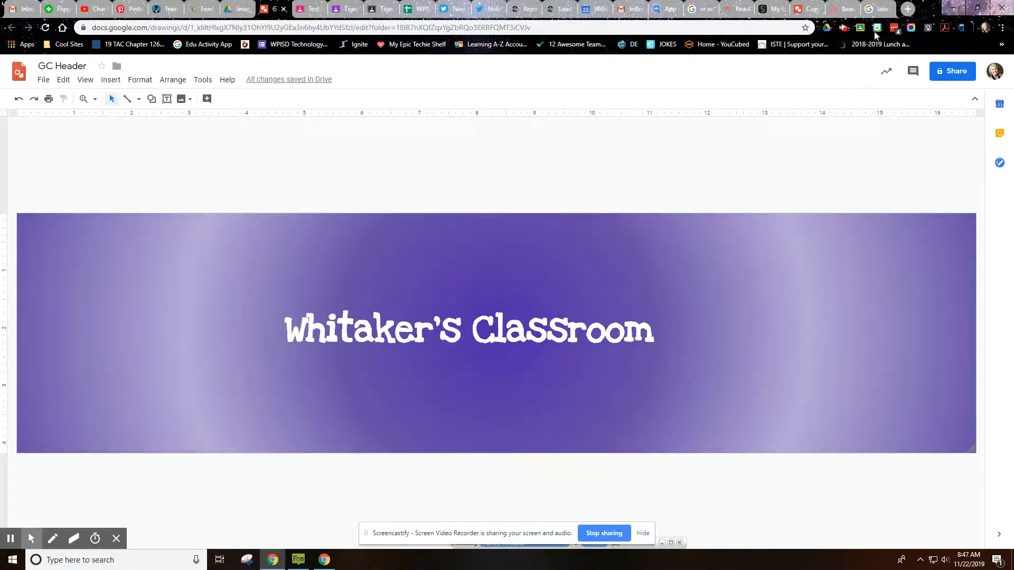
- Place the 'How can I help?' Bitmoji from the extension at the banner's right edge
{"action": "left_click", "coordinate": [877, 27]}
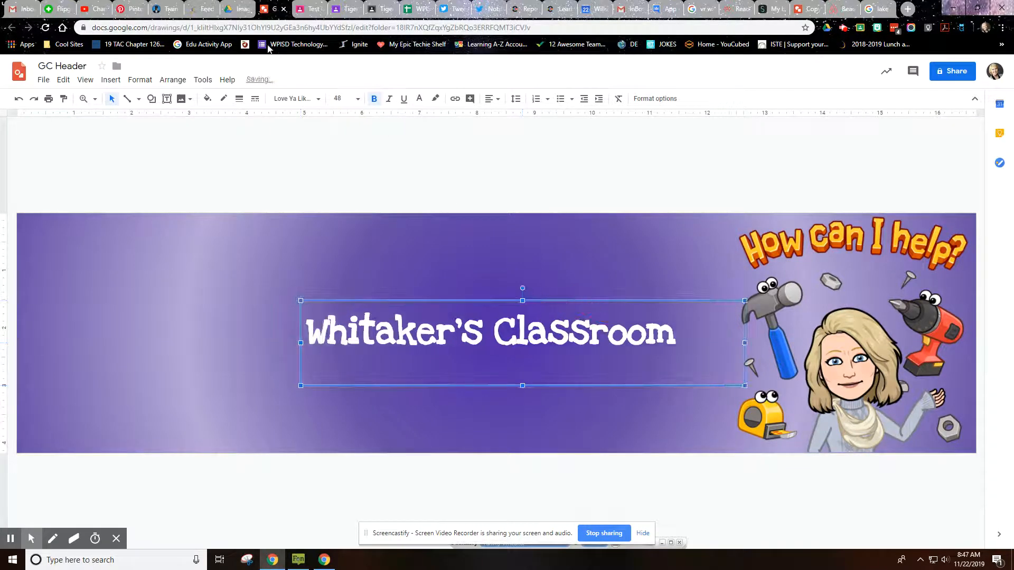
{"action": "left_click", "coordinate": [310, 8]}
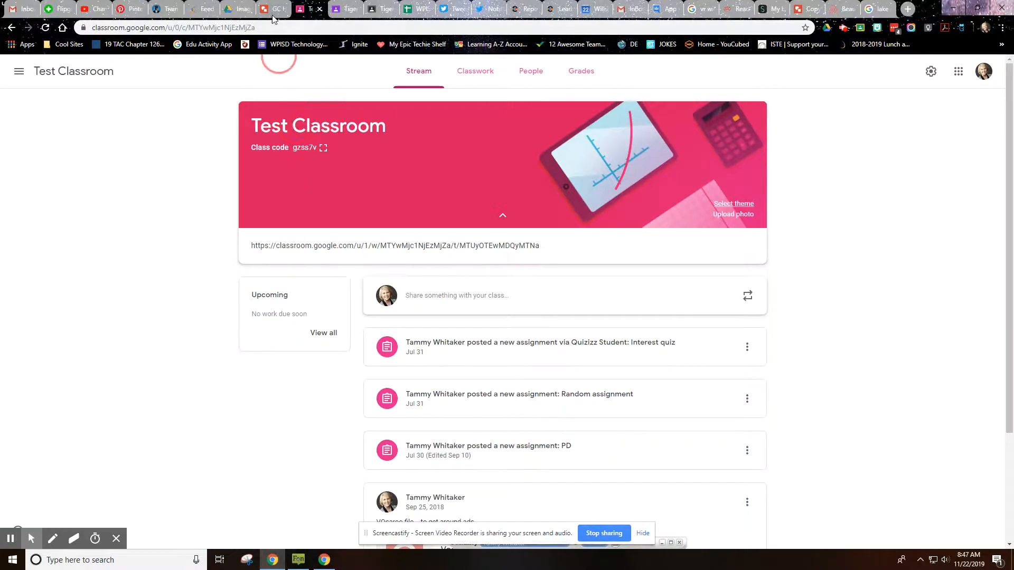
{"action": "left_click", "coordinate": [273, 9]}
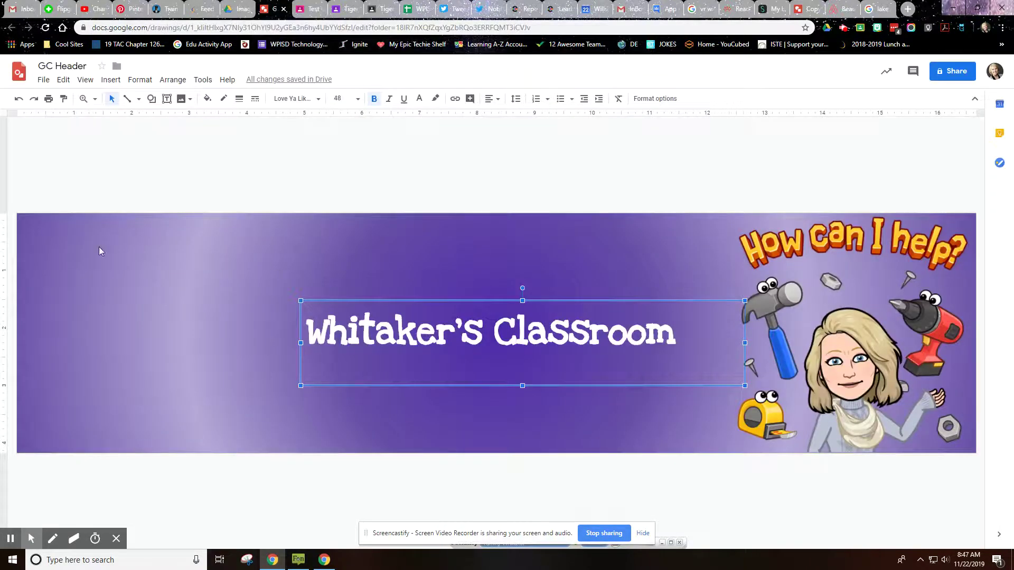
{"action": "mouse_move", "coordinate": [531, 355]}
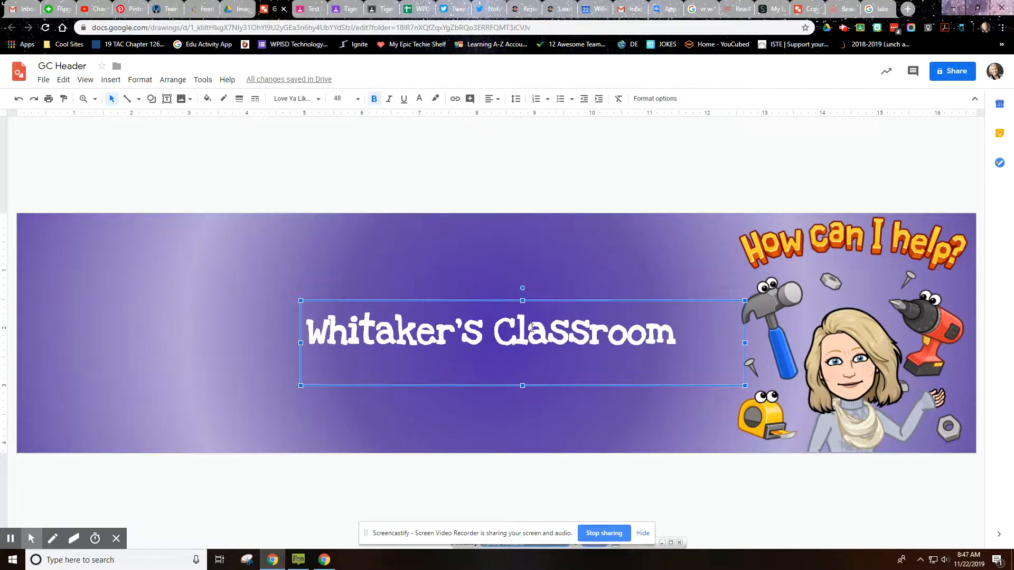
{"action": "left_click", "coordinate": [110, 79]}
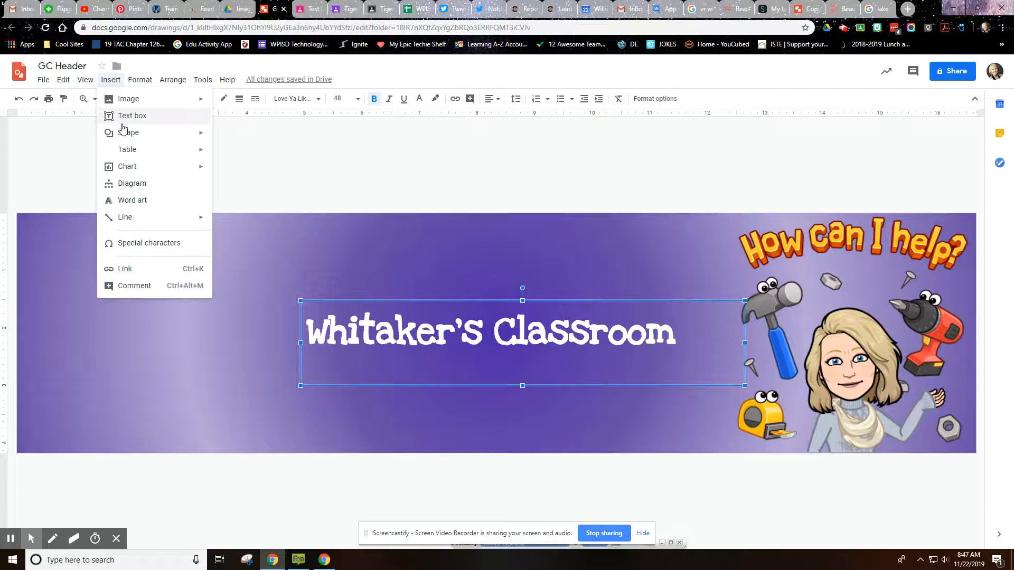
{"action": "mouse_move", "coordinate": [134, 230]}
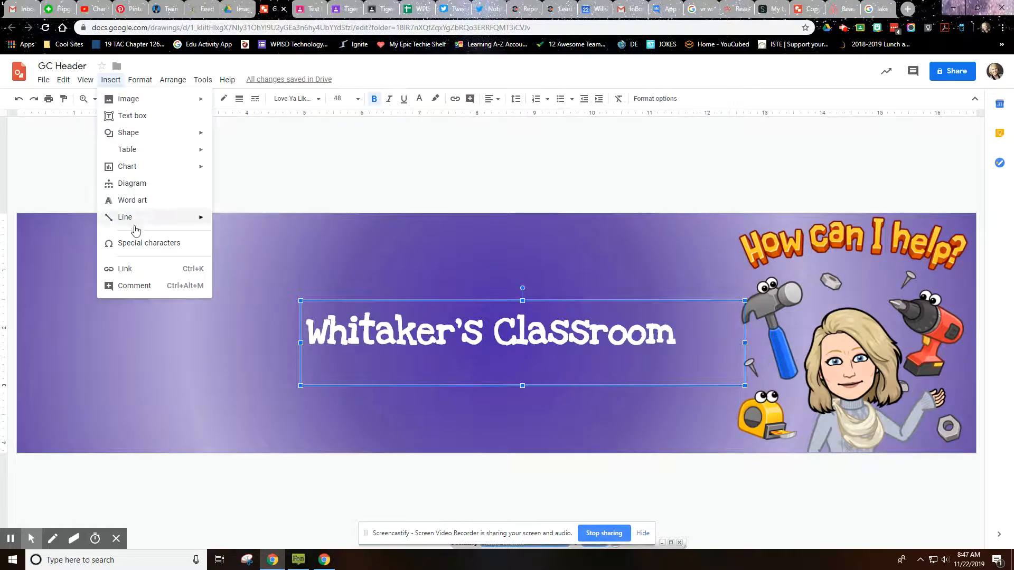
{"action": "mouse_move", "coordinate": [130, 98]}
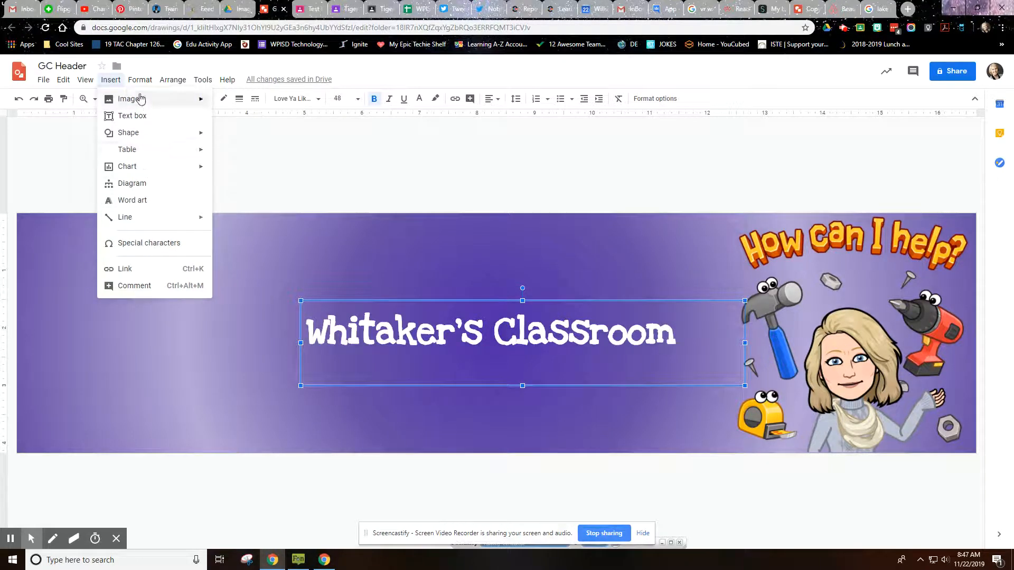
- Dismiss the Insert menu and bring up the File menu's download format options
{"action": "left_click", "coordinate": [139, 79]}
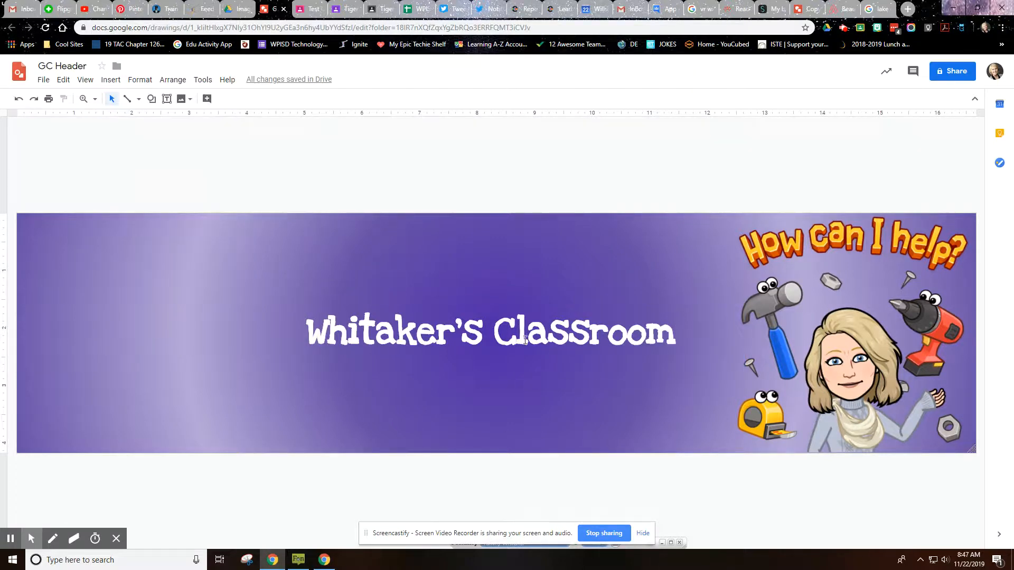
{"action": "mouse_move", "coordinate": [43, 79]}
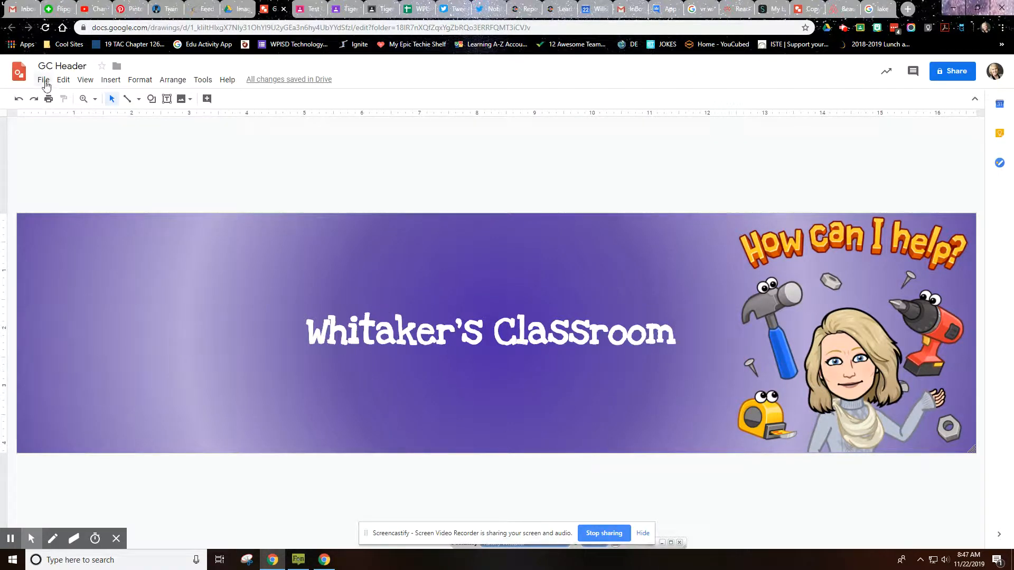
{"action": "left_click", "coordinate": [43, 79]}
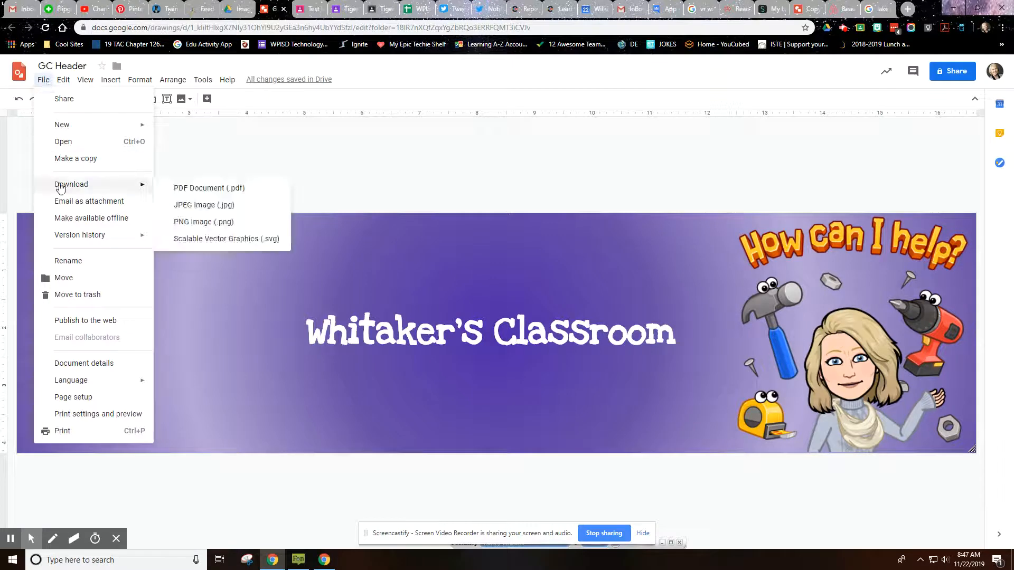
{"action": "mouse_move", "coordinate": [204, 222]}
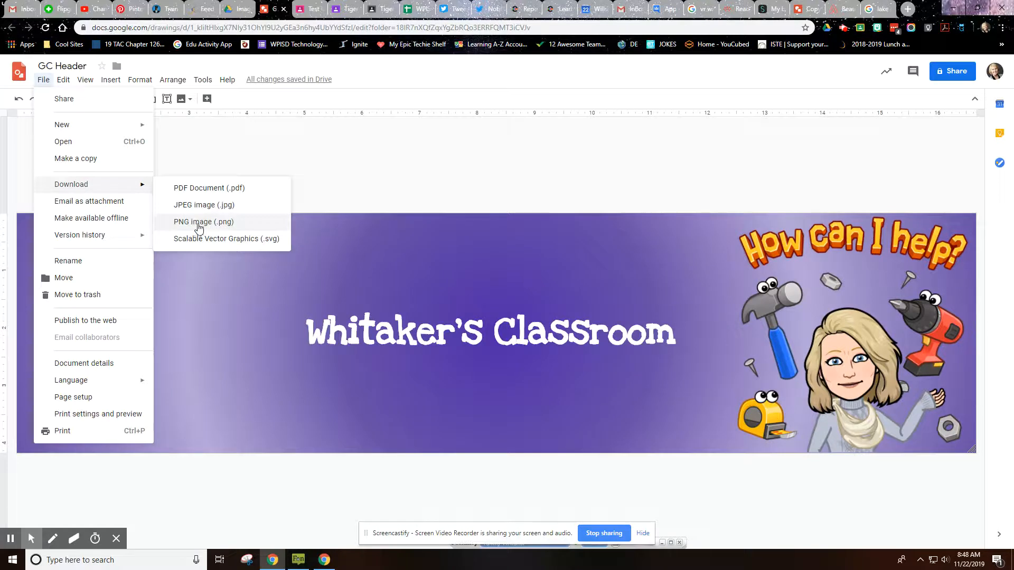
- Save the GC Header drawing as 'GC Header (1).png' and return to Test Classroom
{"action": "left_click", "coordinate": [204, 222]}
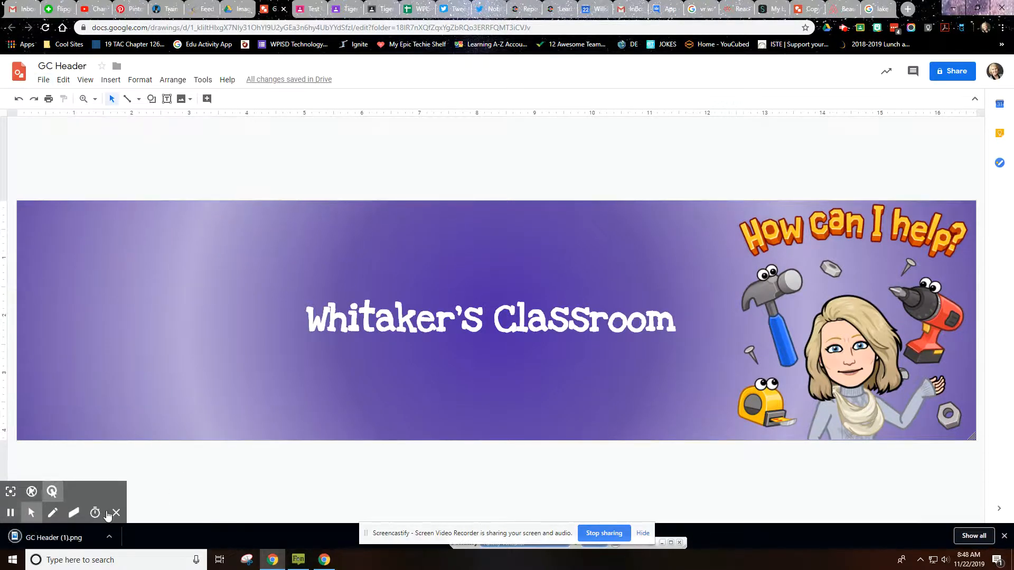
{"action": "mouse_move", "coordinate": [73, 513]}
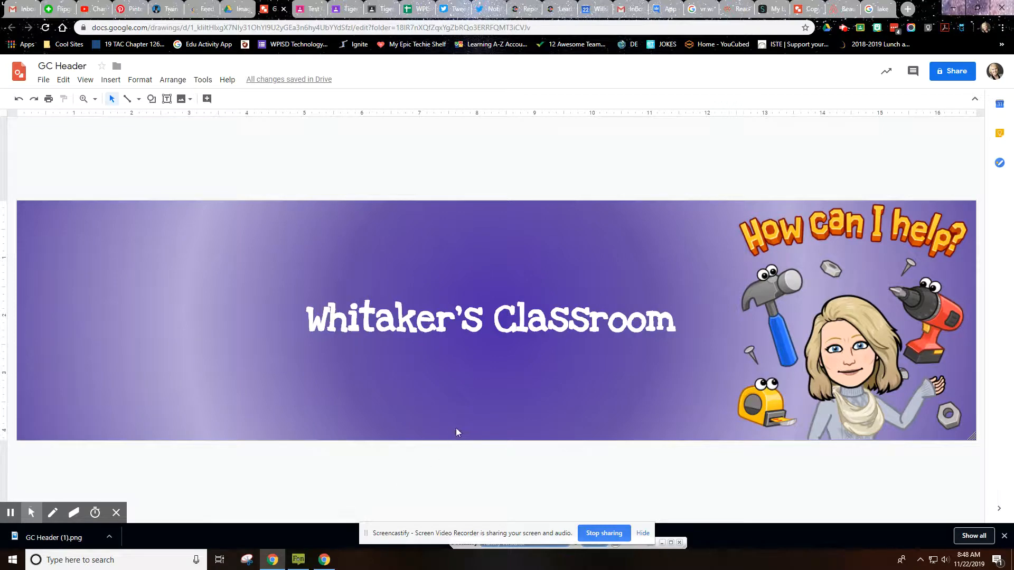
{"action": "left_click", "coordinate": [300, 9]}
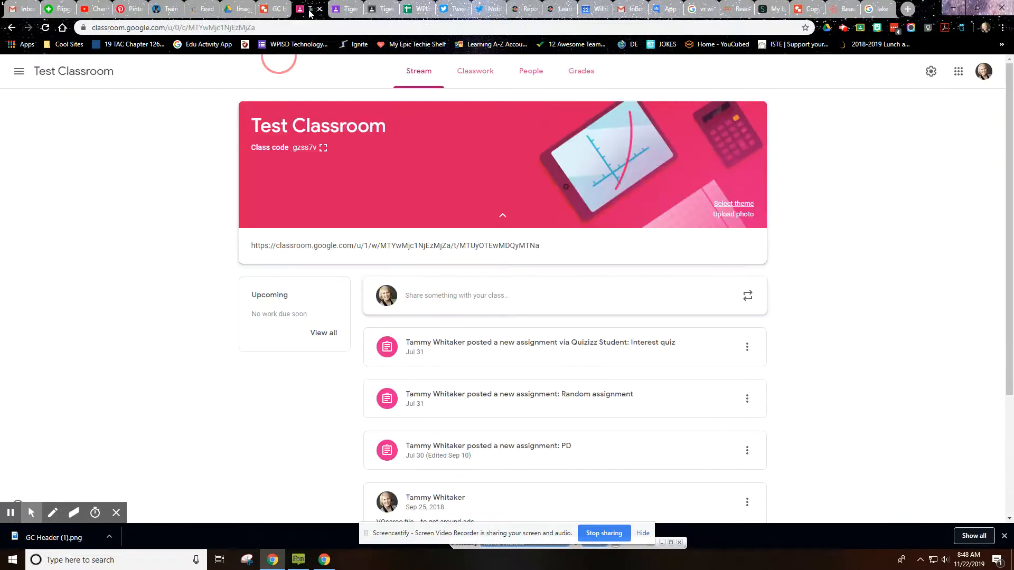
- Upload 'GC Header (1).png' as a photo and select it as Test Classroom's theme
{"action": "left_click", "coordinate": [734, 213]}
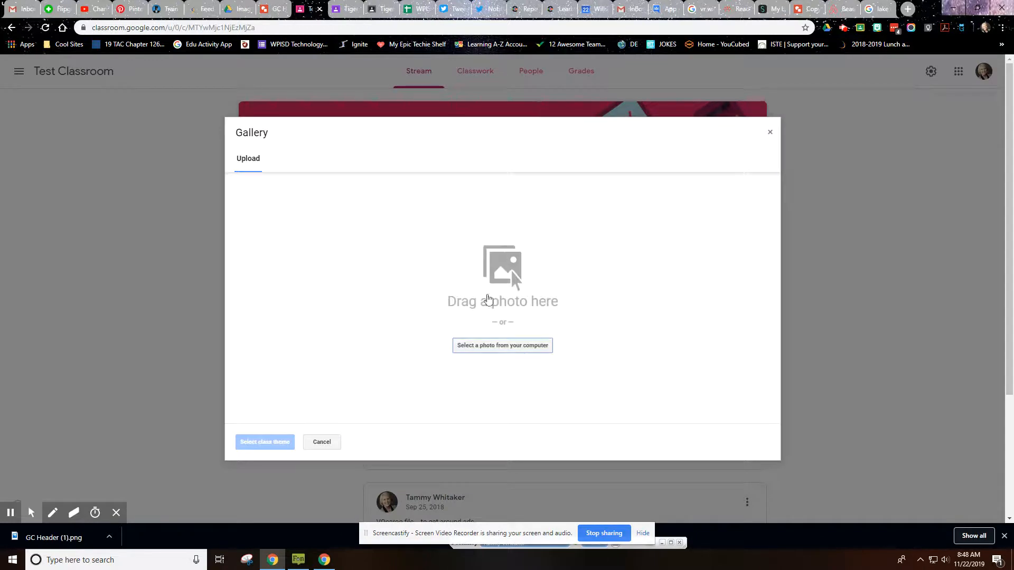
{"action": "mouse_move", "coordinate": [498, 288]}
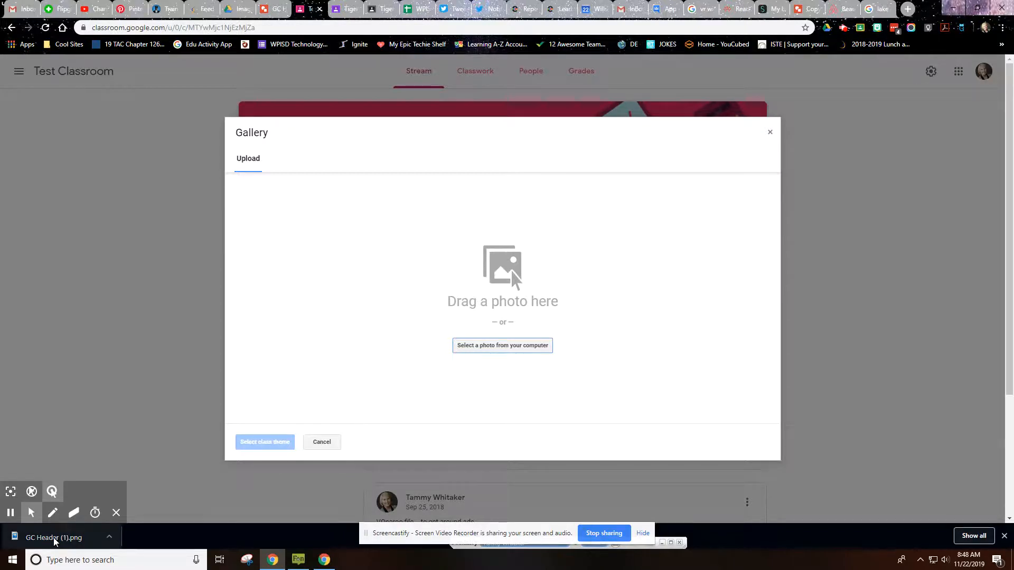
{"action": "left_click", "coordinate": [502, 346]}
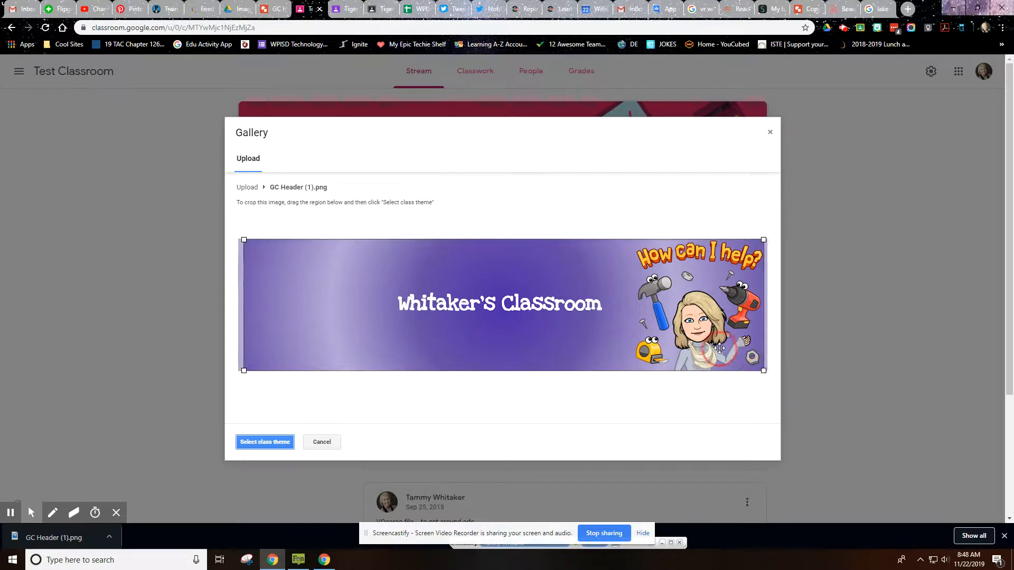
{"action": "left_click", "coordinate": [264, 441]}
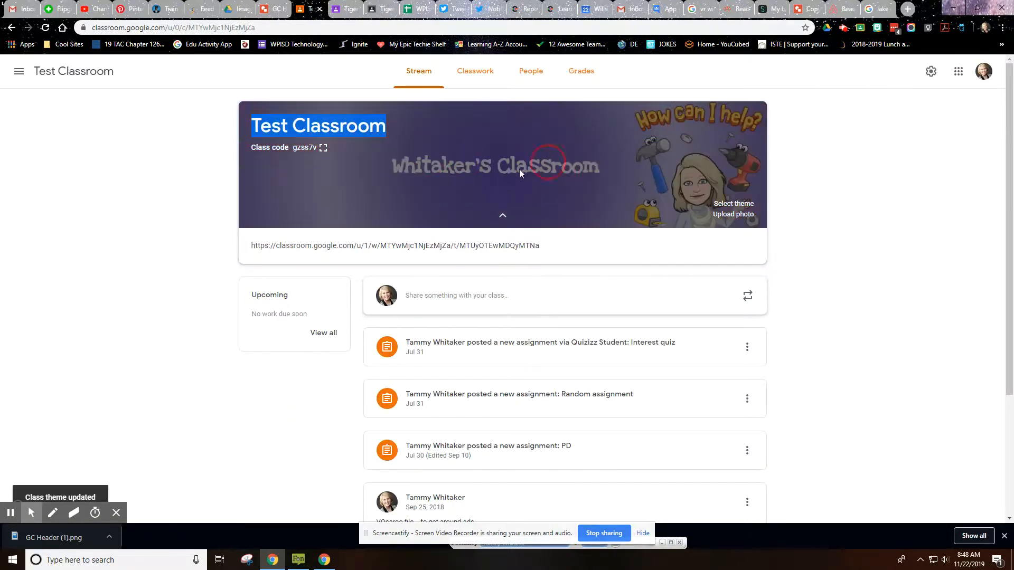
{"action": "mouse_move", "coordinate": [490, 182]}
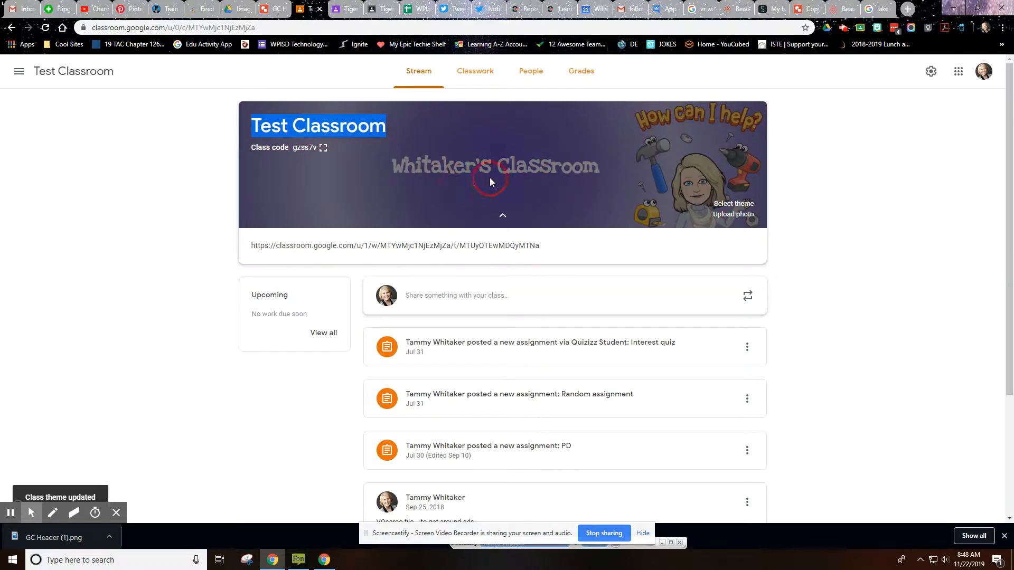
{"action": "mouse_move", "coordinate": [562, 178]}
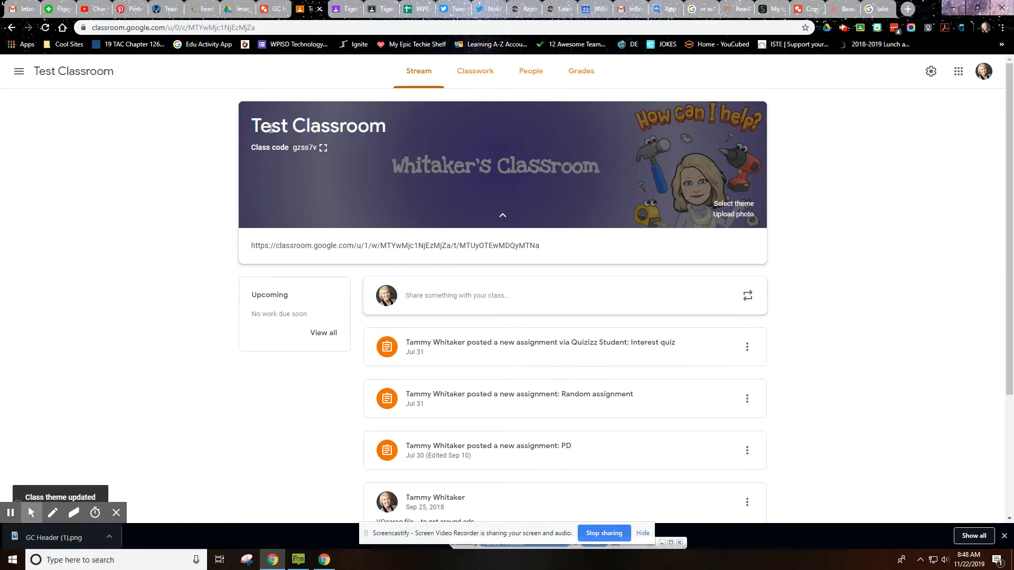
{"action": "mouse_move", "coordinate": [619, 185]}
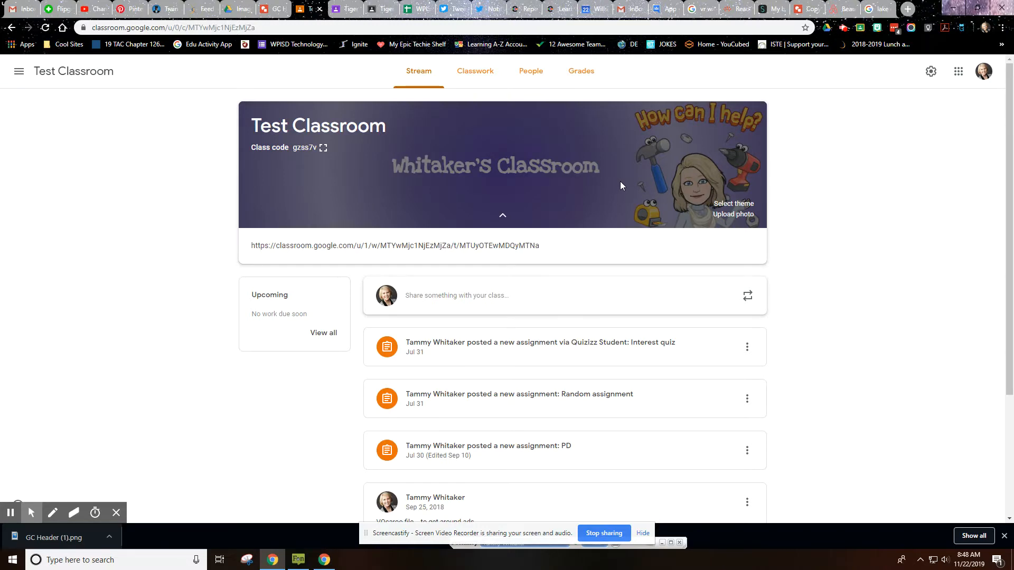
{"action": "mouse_move", "coordinate": [816, 257]}
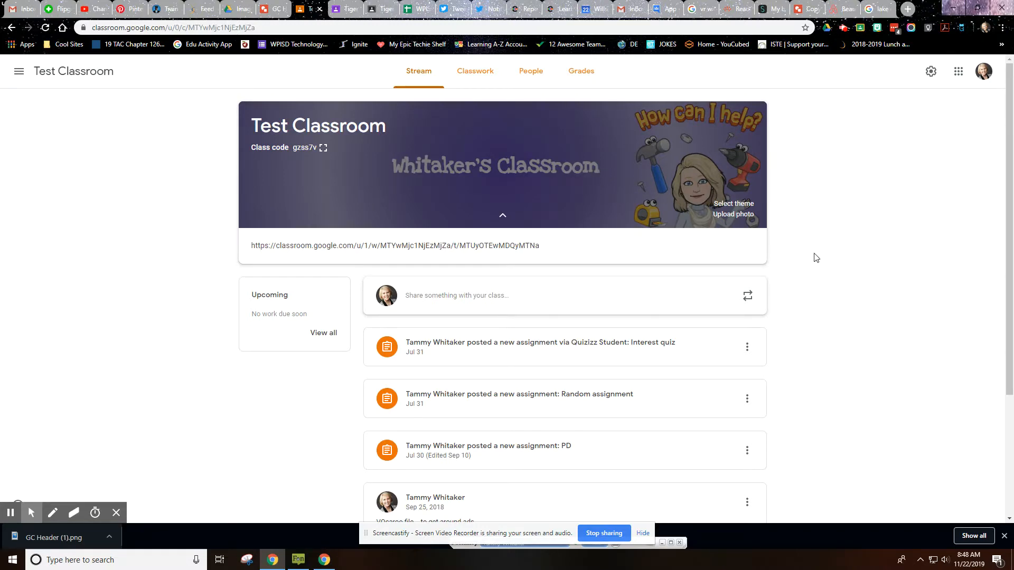